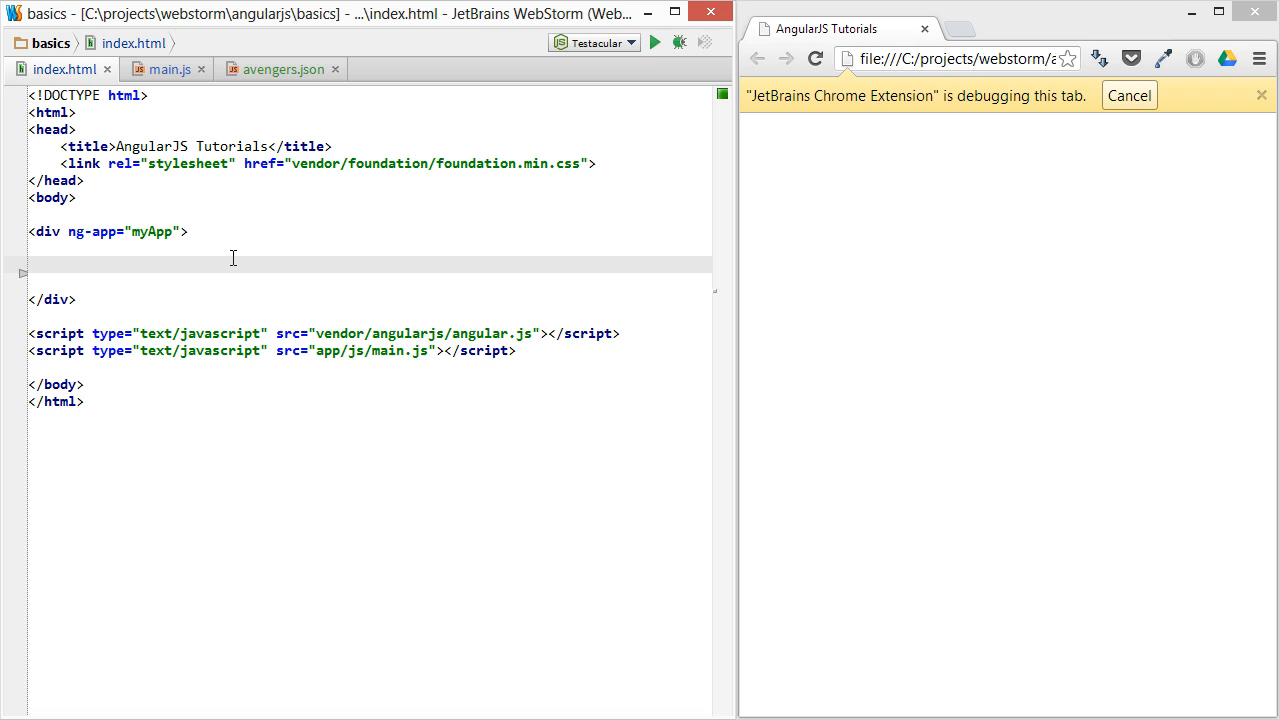
mouse_move(240, 268)
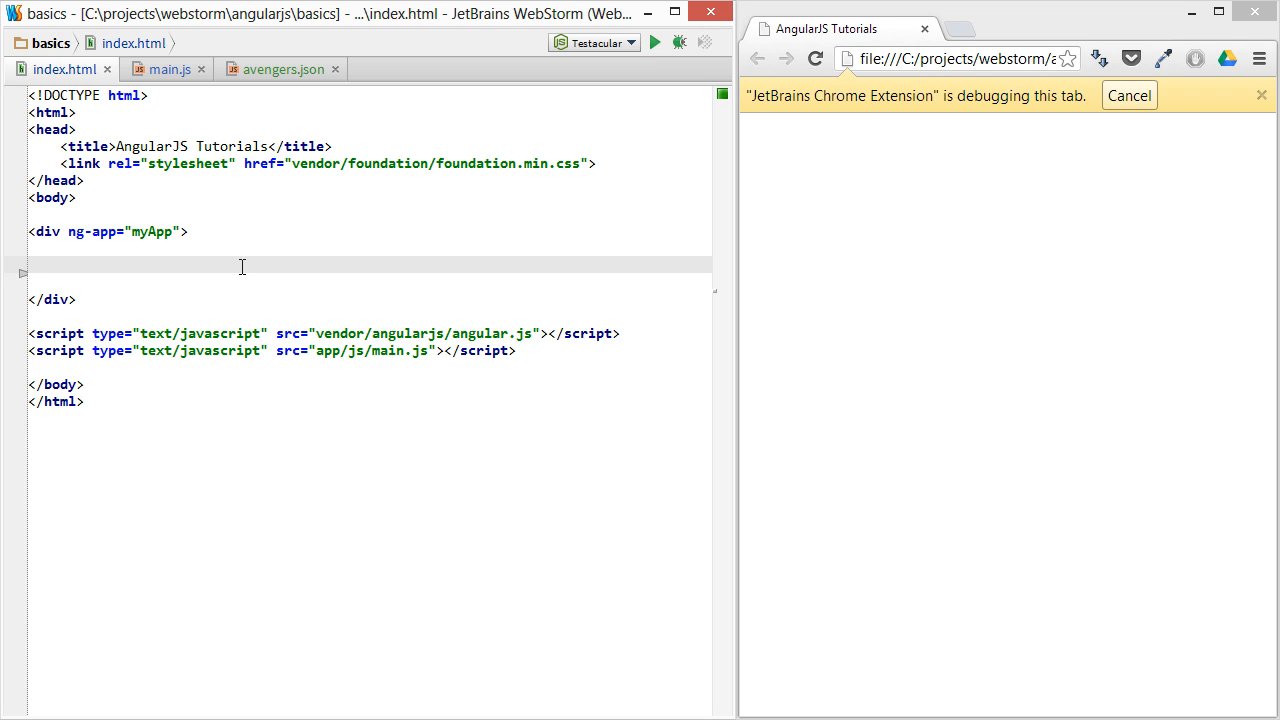
mouse_move(244, 276)
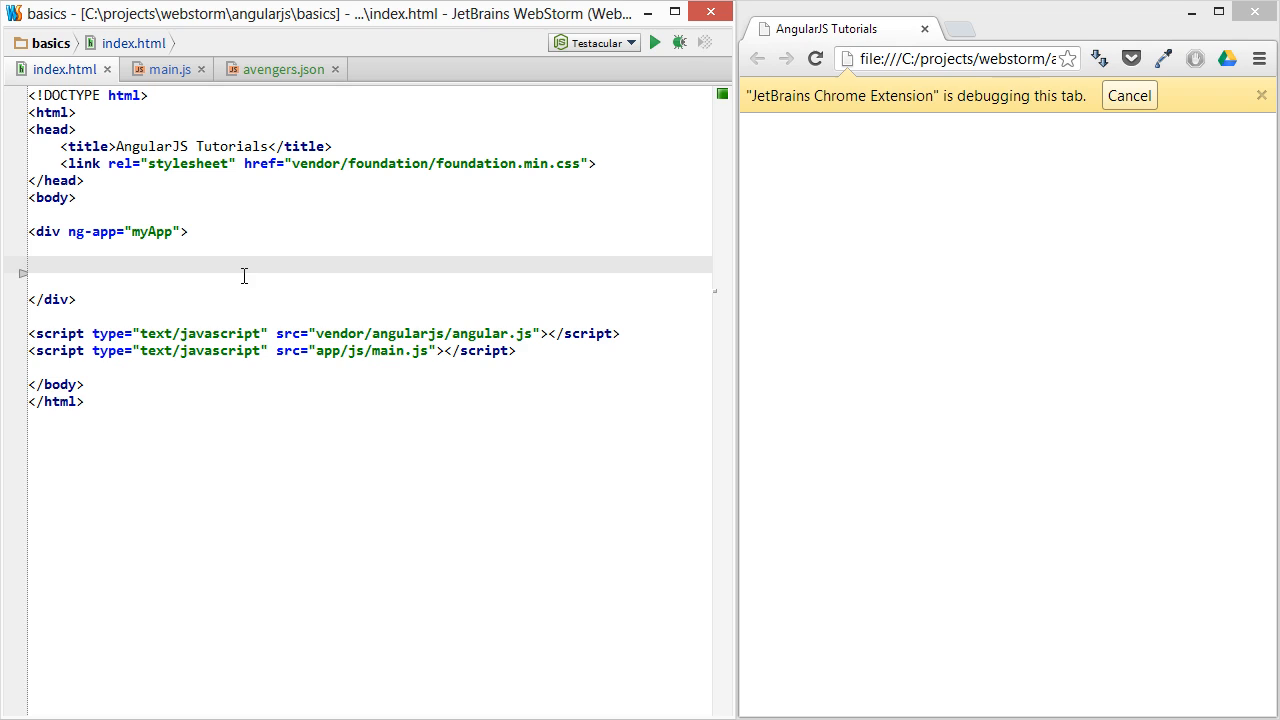
mouse_move(248, 268)
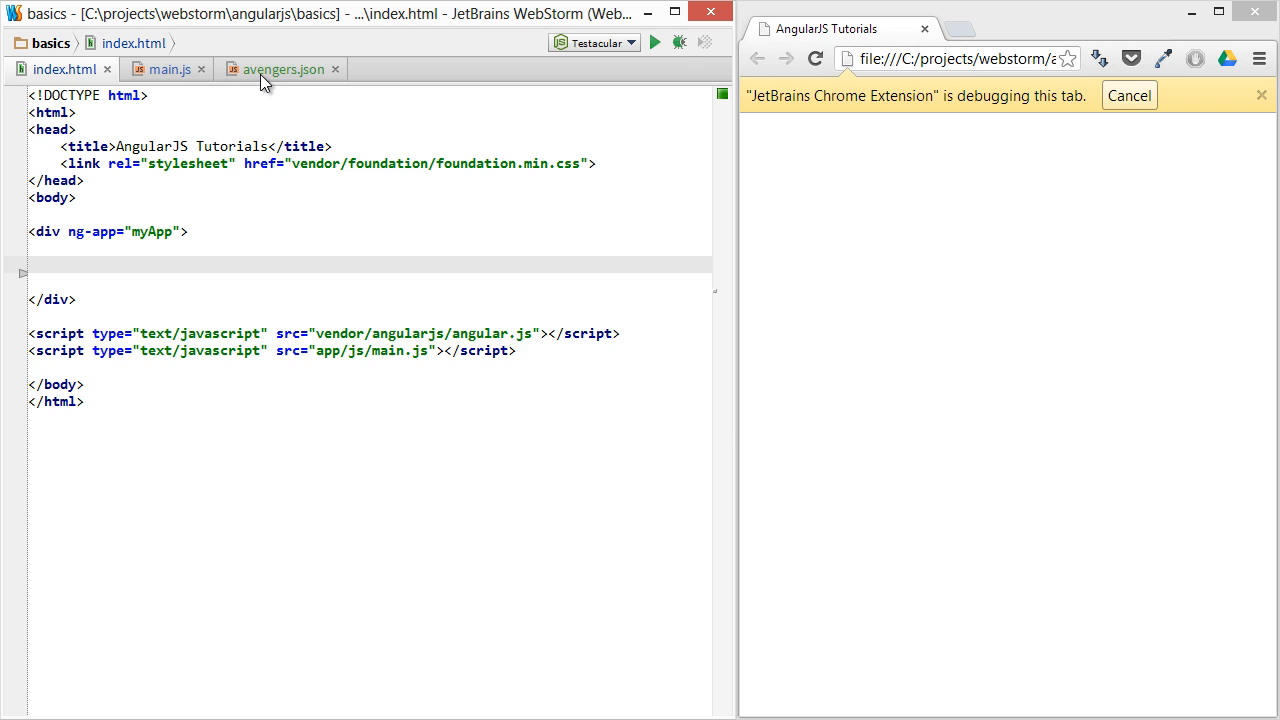
Review the avengers.json cast data, then return to main.js holding only the myApp module
left_click(284, 68)
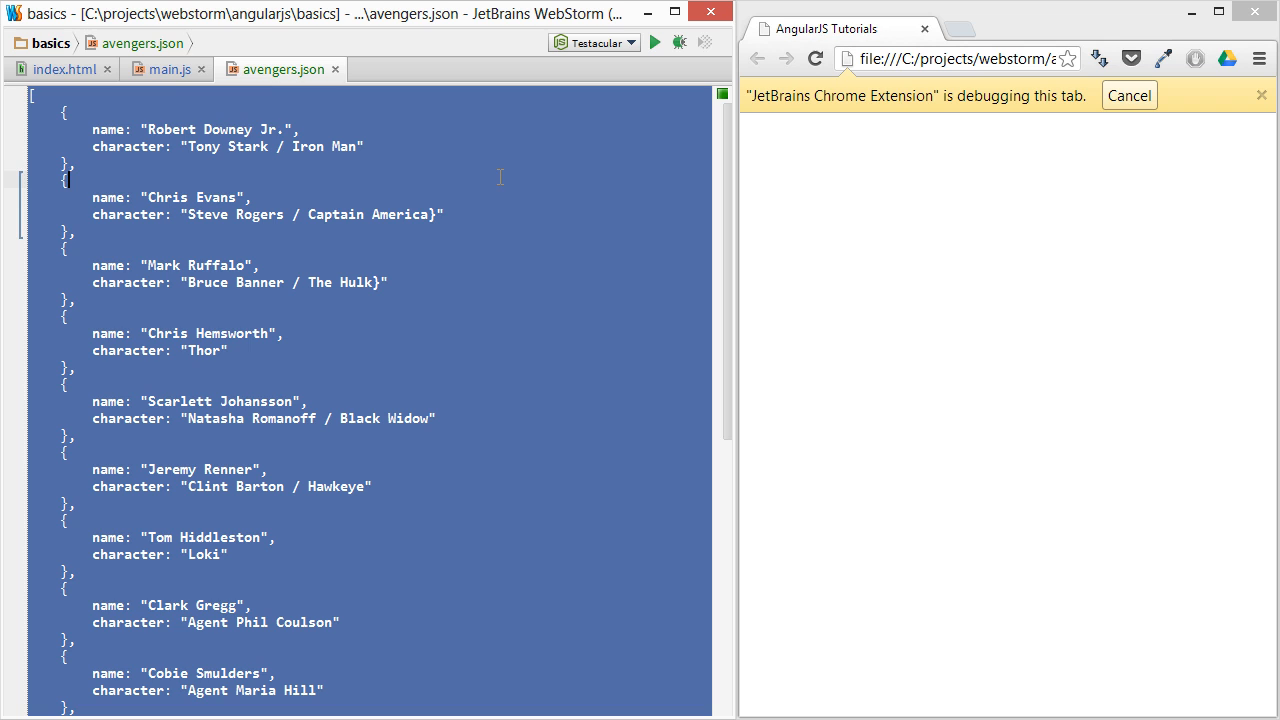
left_click(162, 68)
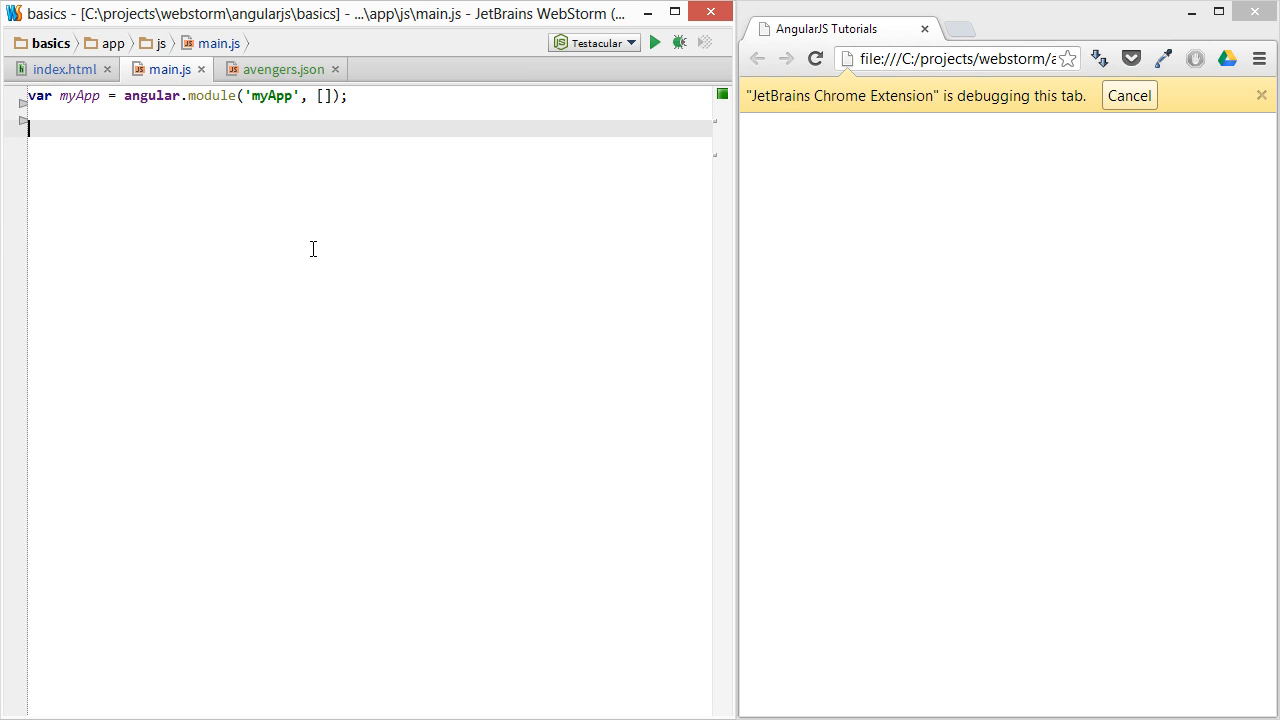
Define myApp.factory('Avengers') that stores the cast array in var Avengers and returns it
type("myApp")
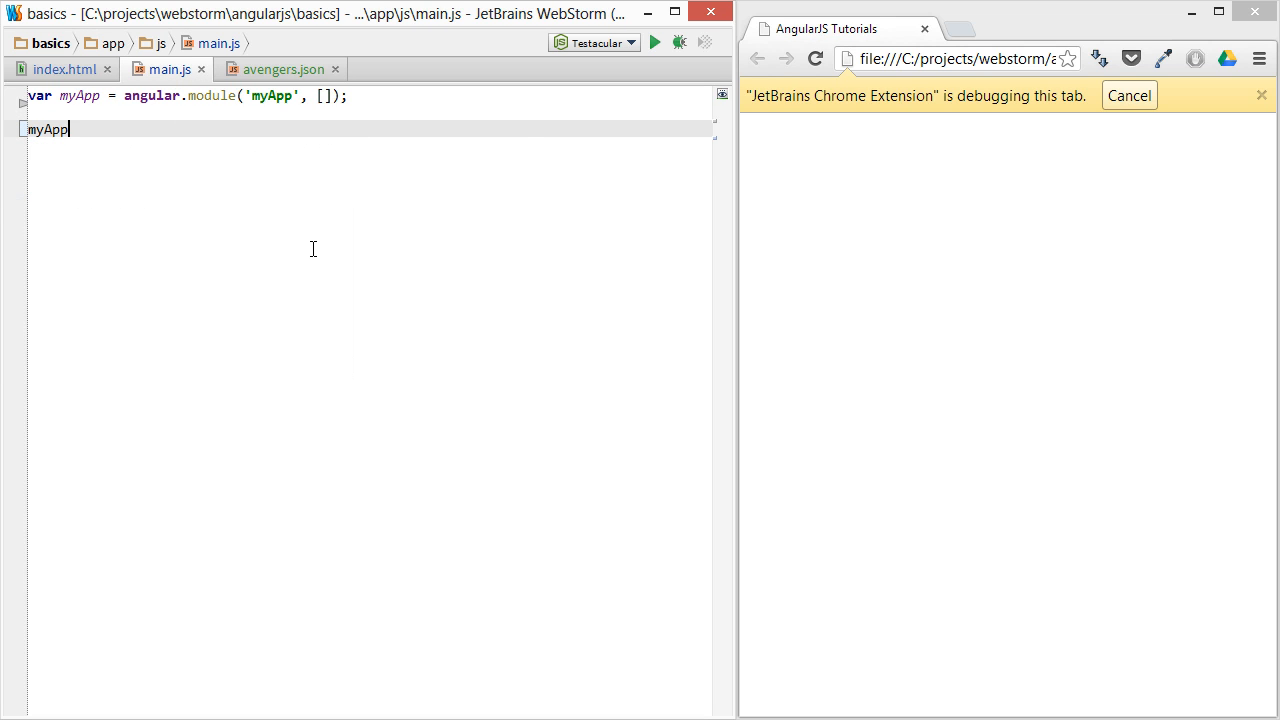
type(".factory")
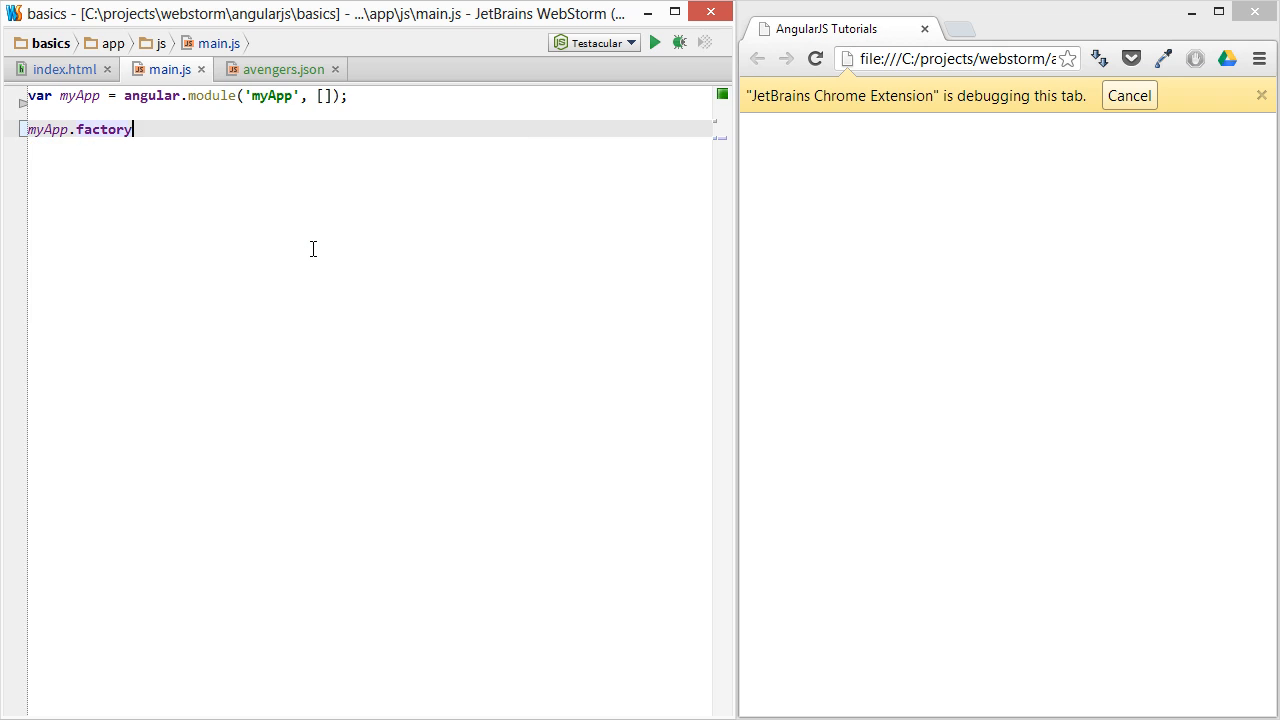
type("('Avengers')")
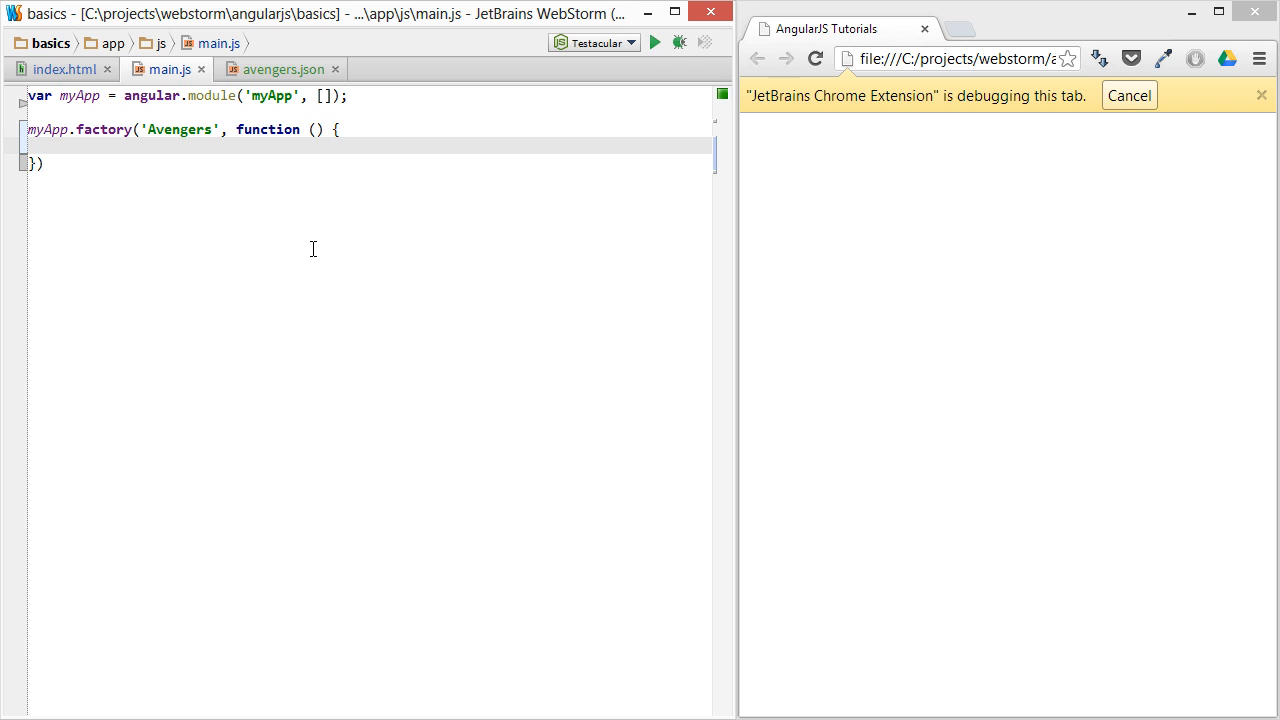
type("var An")
type("retr")
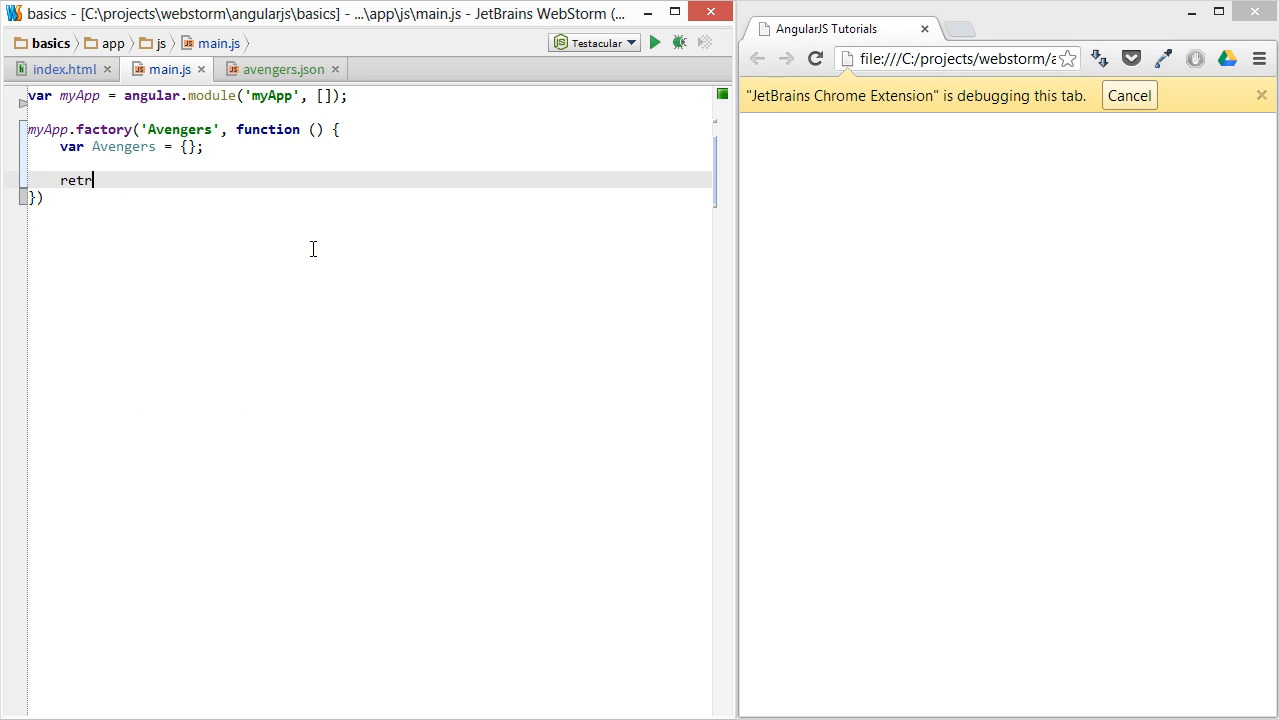
type("urn Avengers")
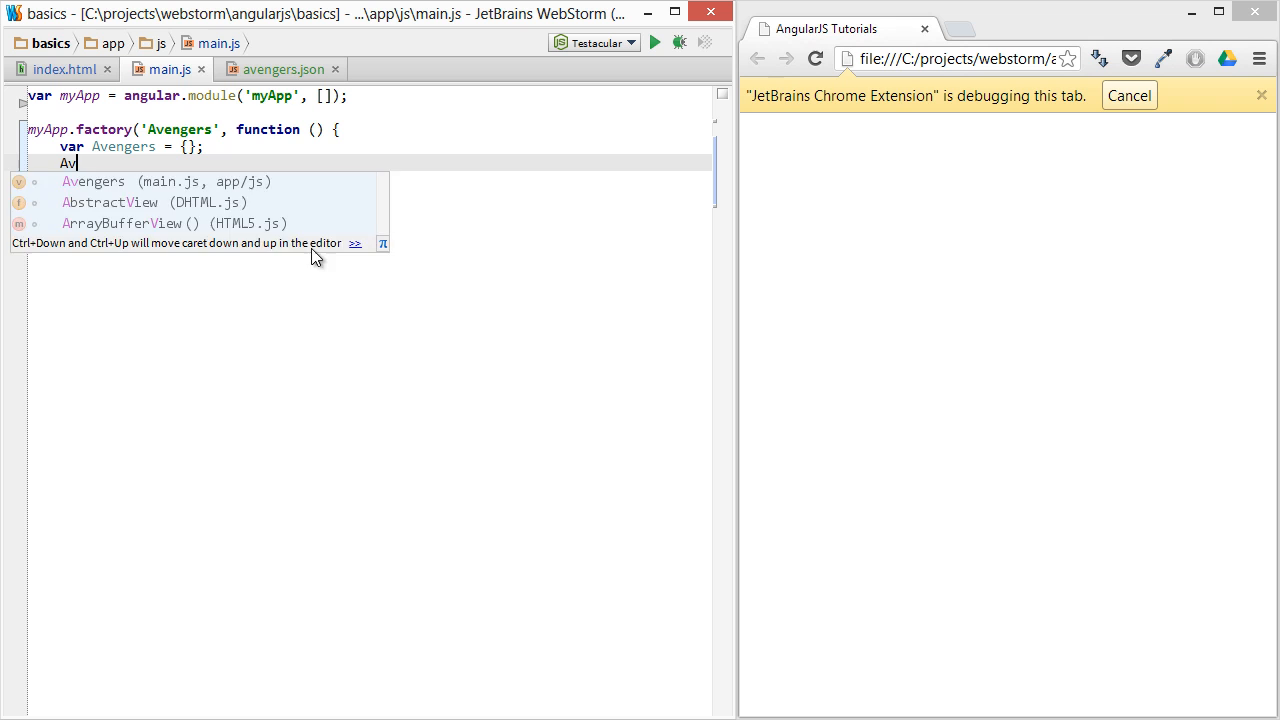
scroll("down", 3)
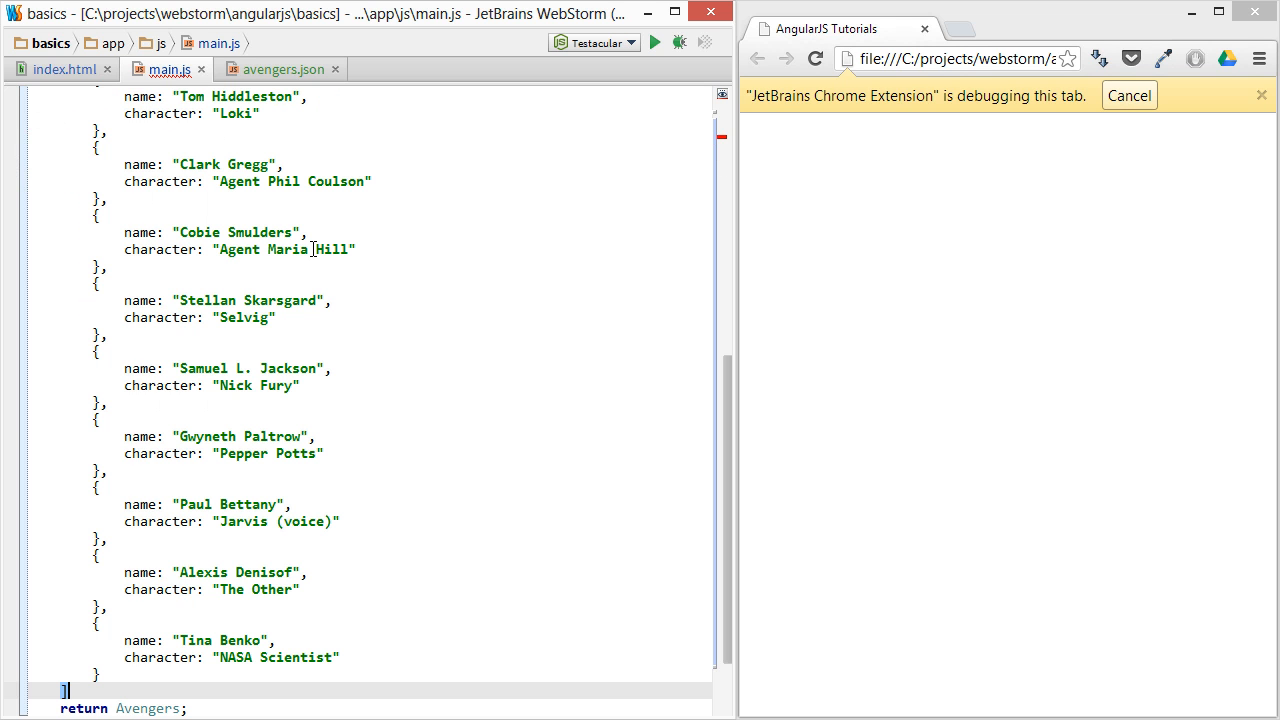
type(";")
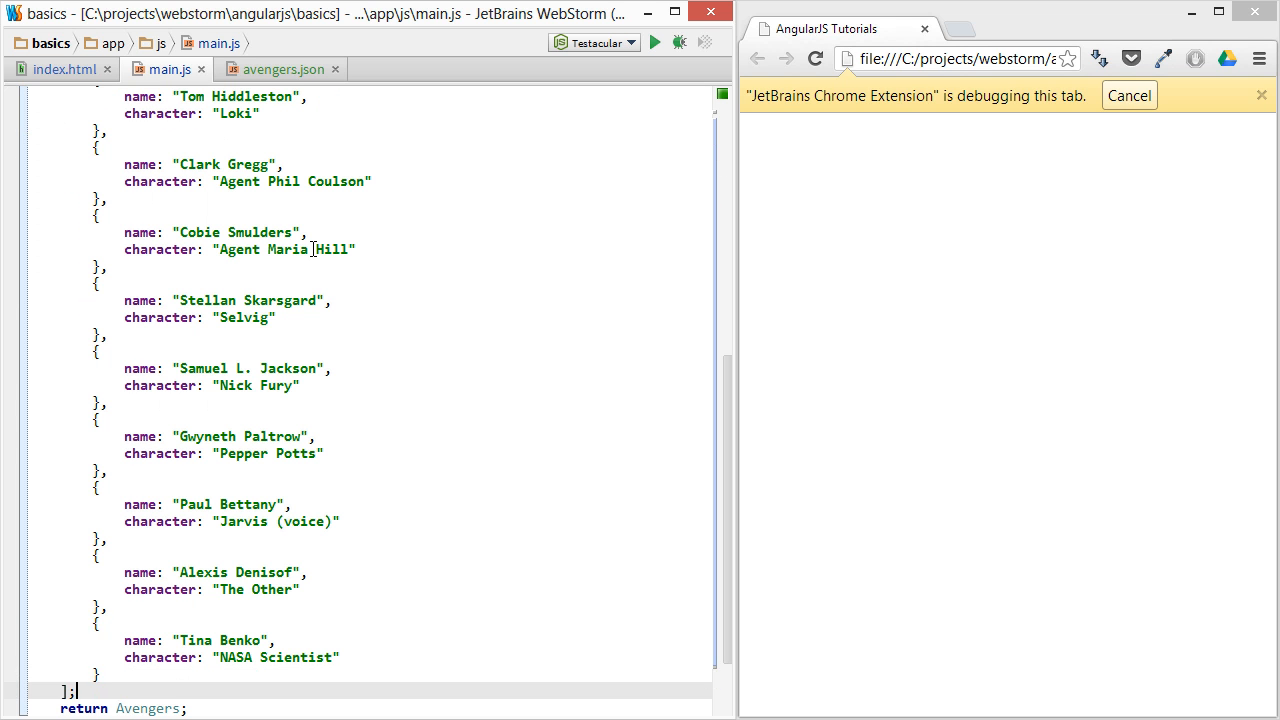
Start an empty AvengersCtrl($scope) controller function below the factory
scroll("down", 3)
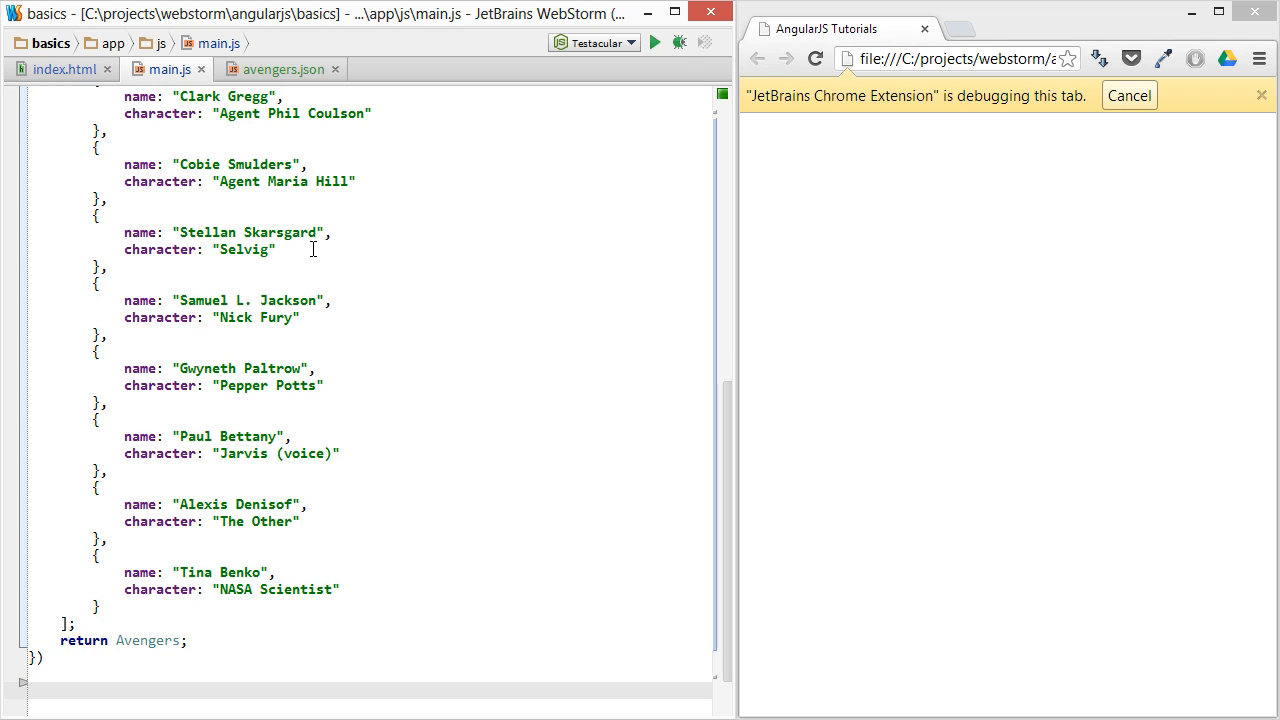
type("function AvengersCtrl($scope) {")
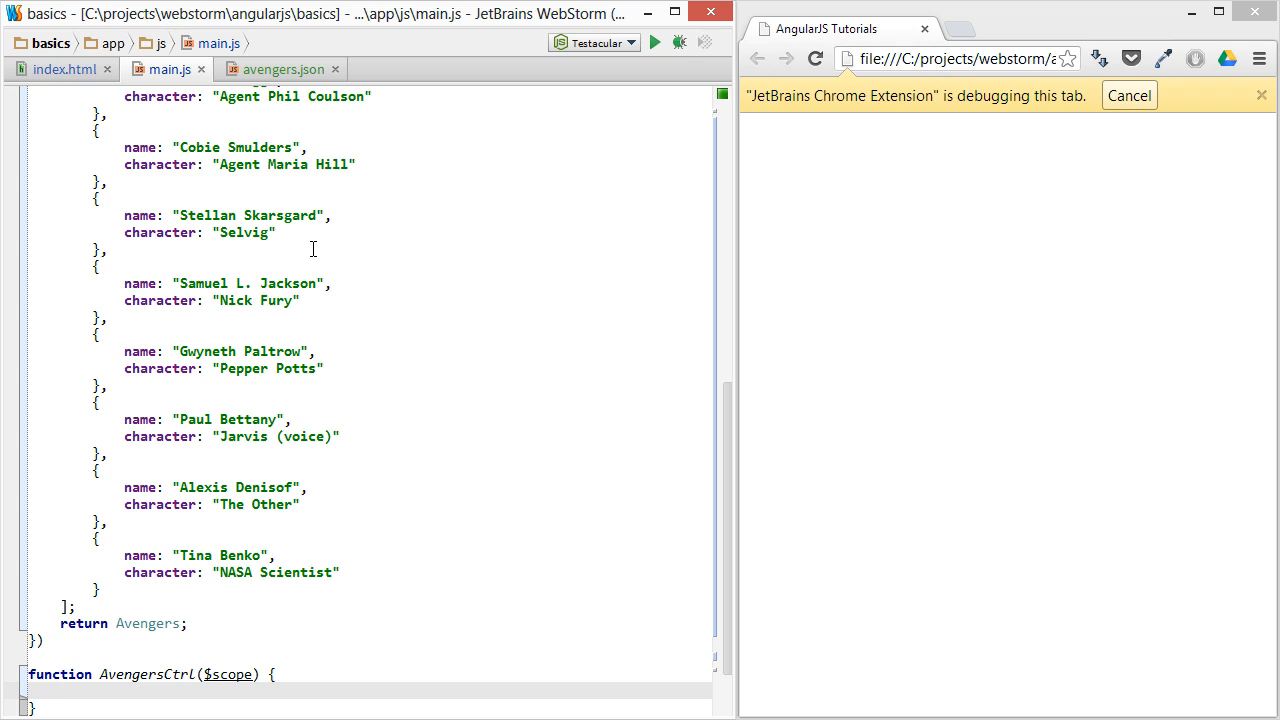
Inject Avengers into AvengersCtrl and assign it to $scope.avengers, then return to index.html
type("$scope.")
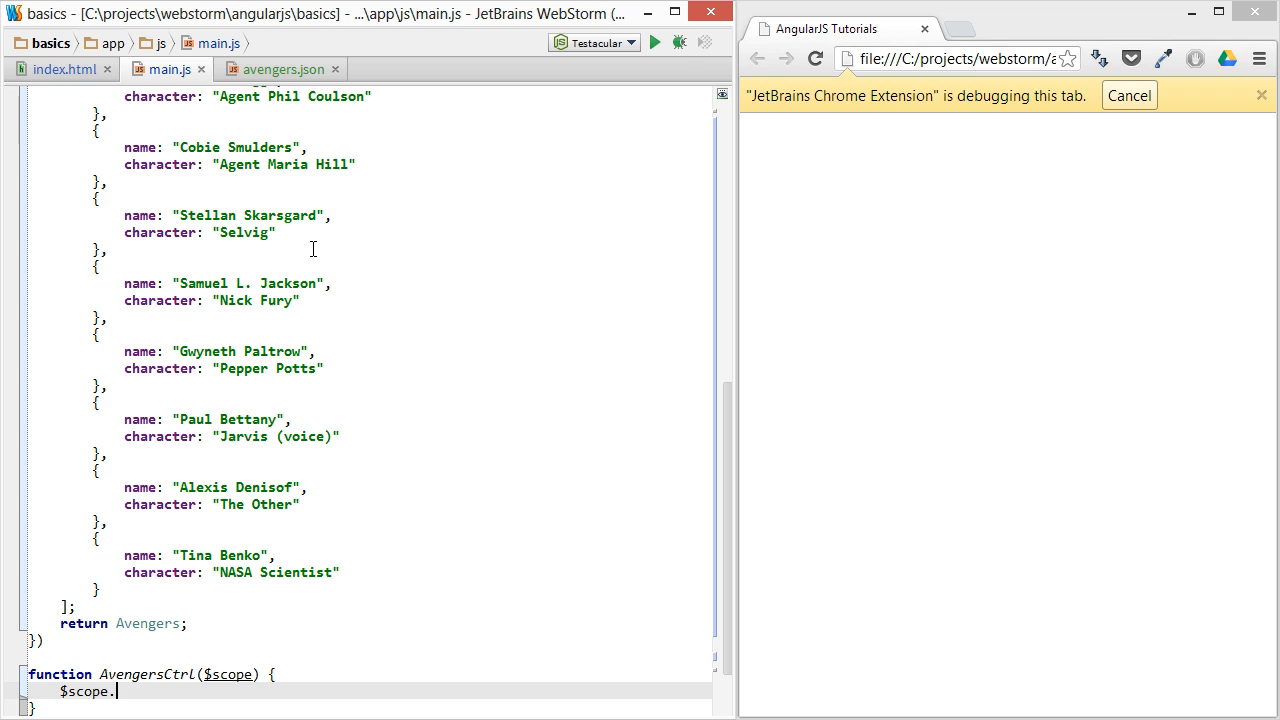
type("a")
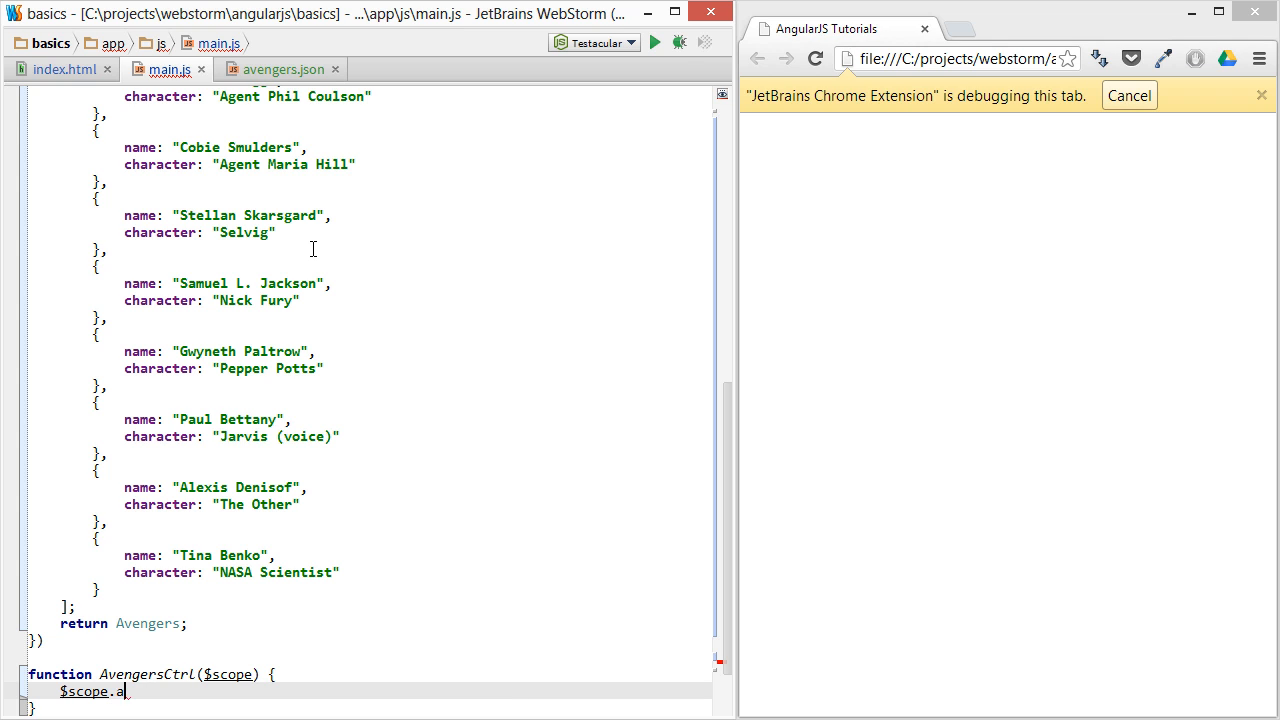
type("vengers =")
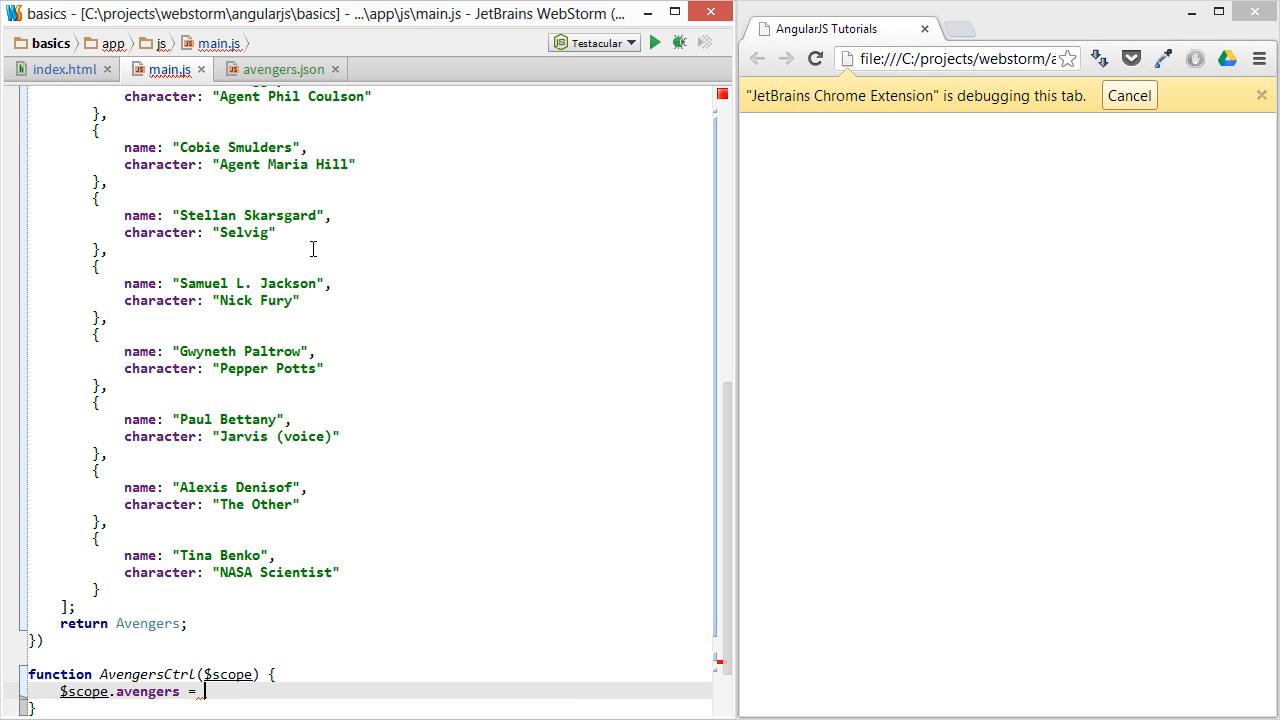
type("Av")
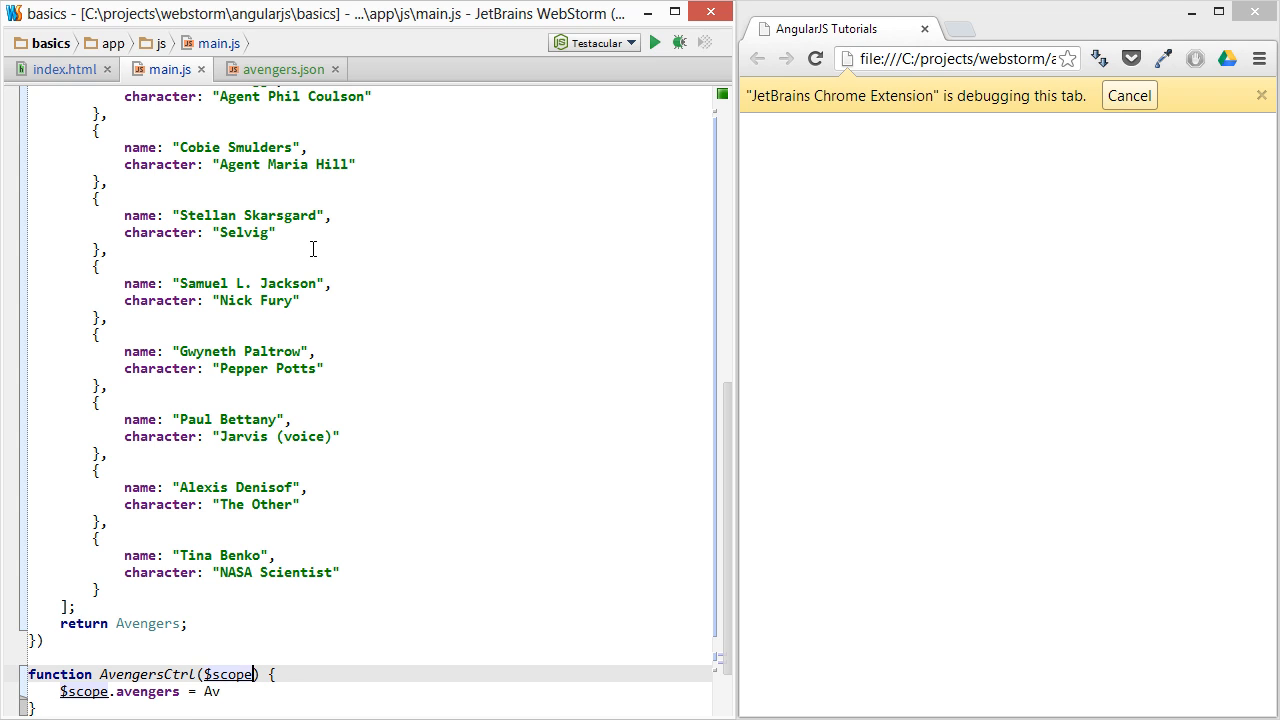
type(", Avengers")
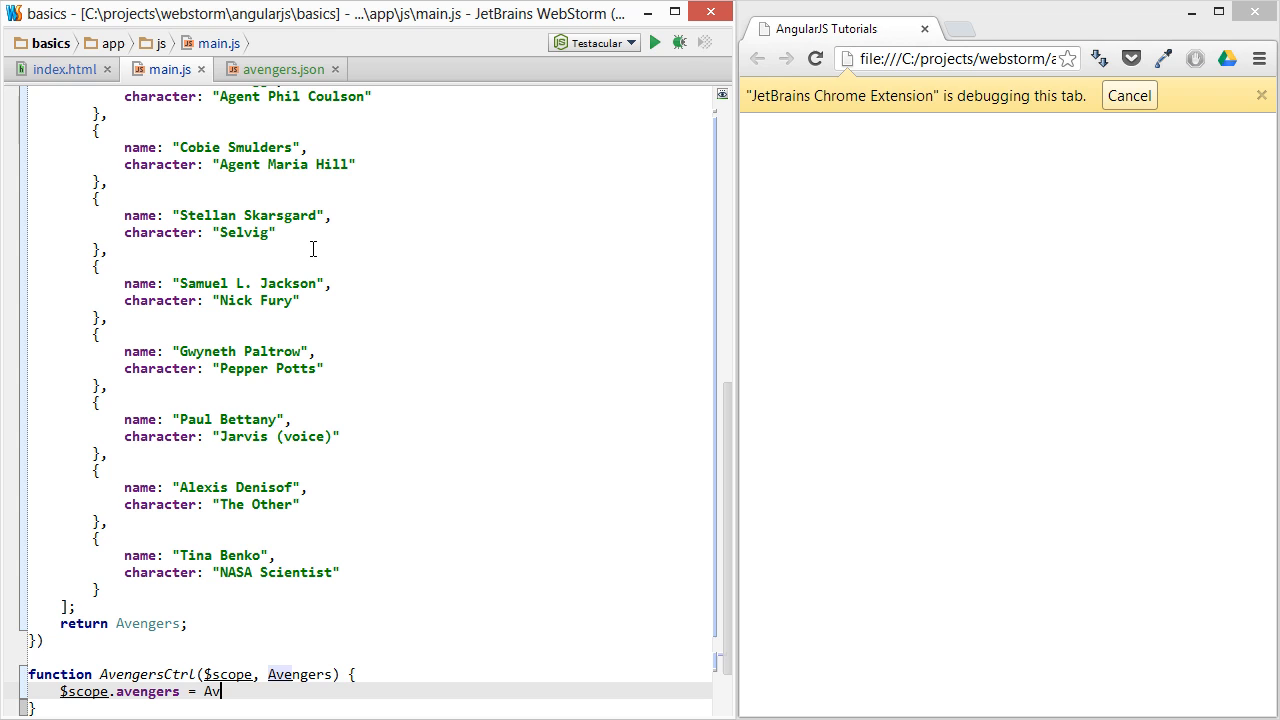
type("engers;")
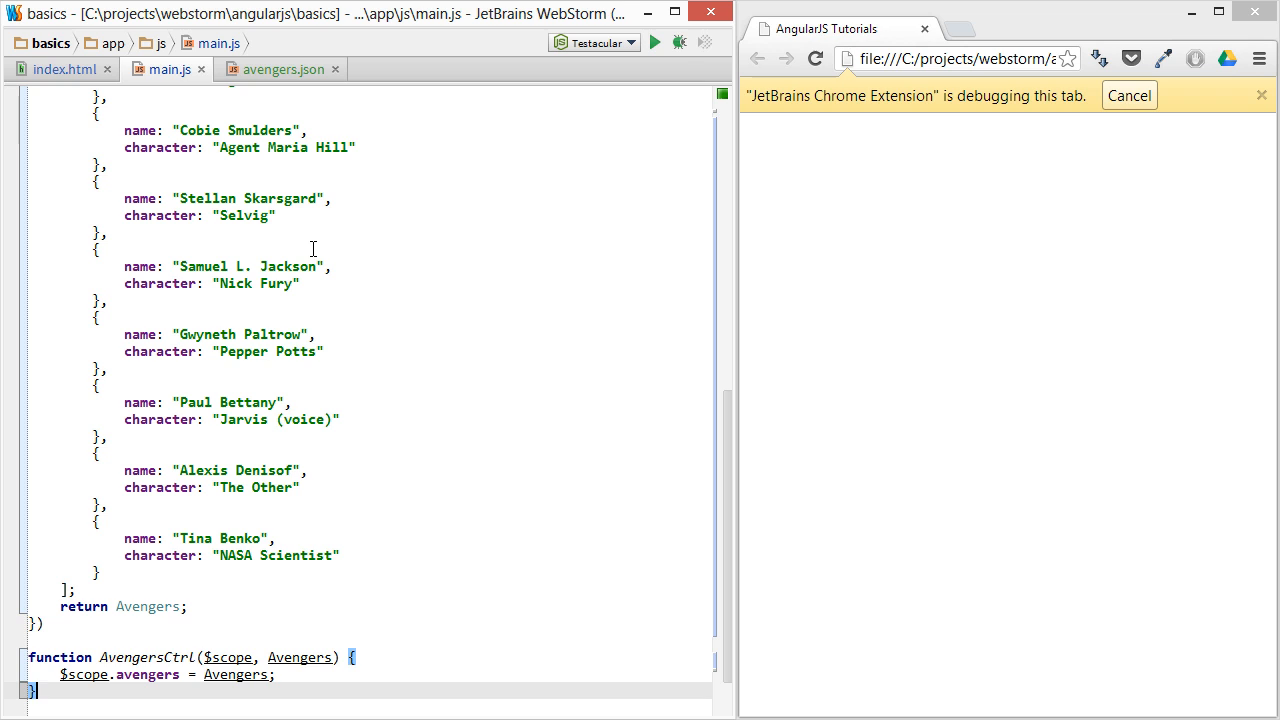
left_click(50, 68)
type("<div ncon></div>")
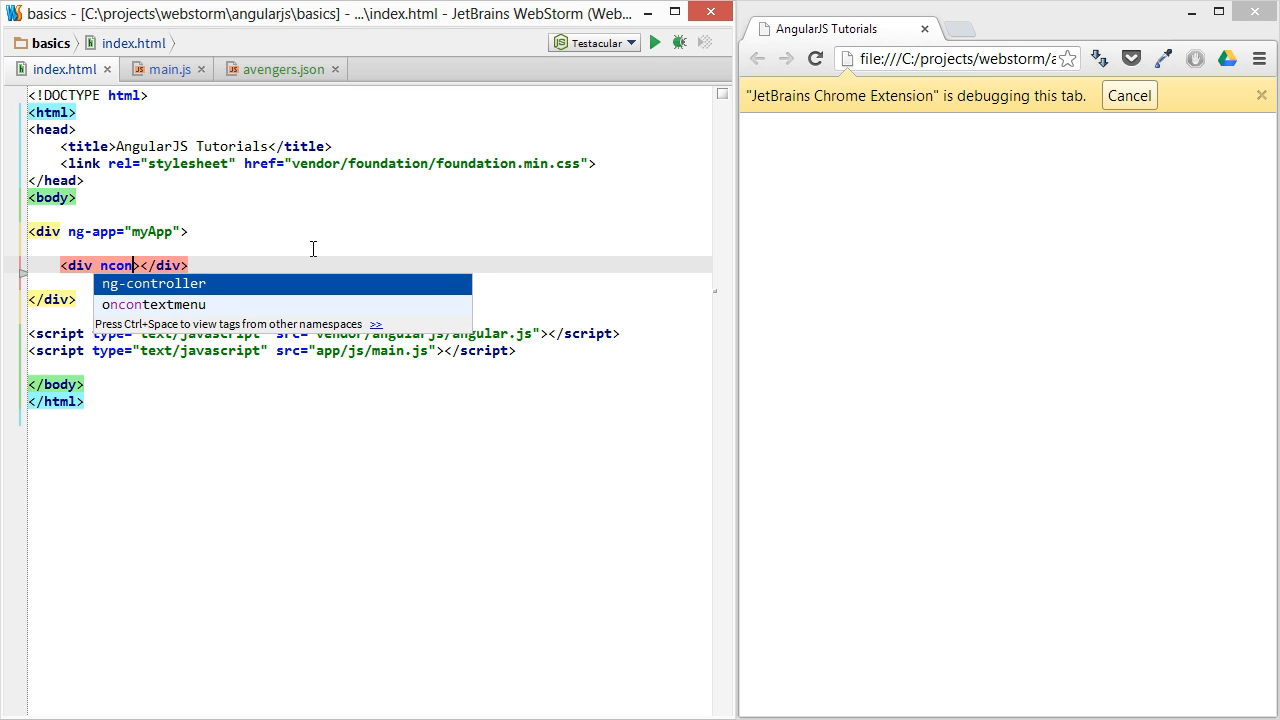
Add an AvengersCtrl-controlled div containing a table with one row carrying ng-repeat
type("ng-controller=\"AvengersCtrl")
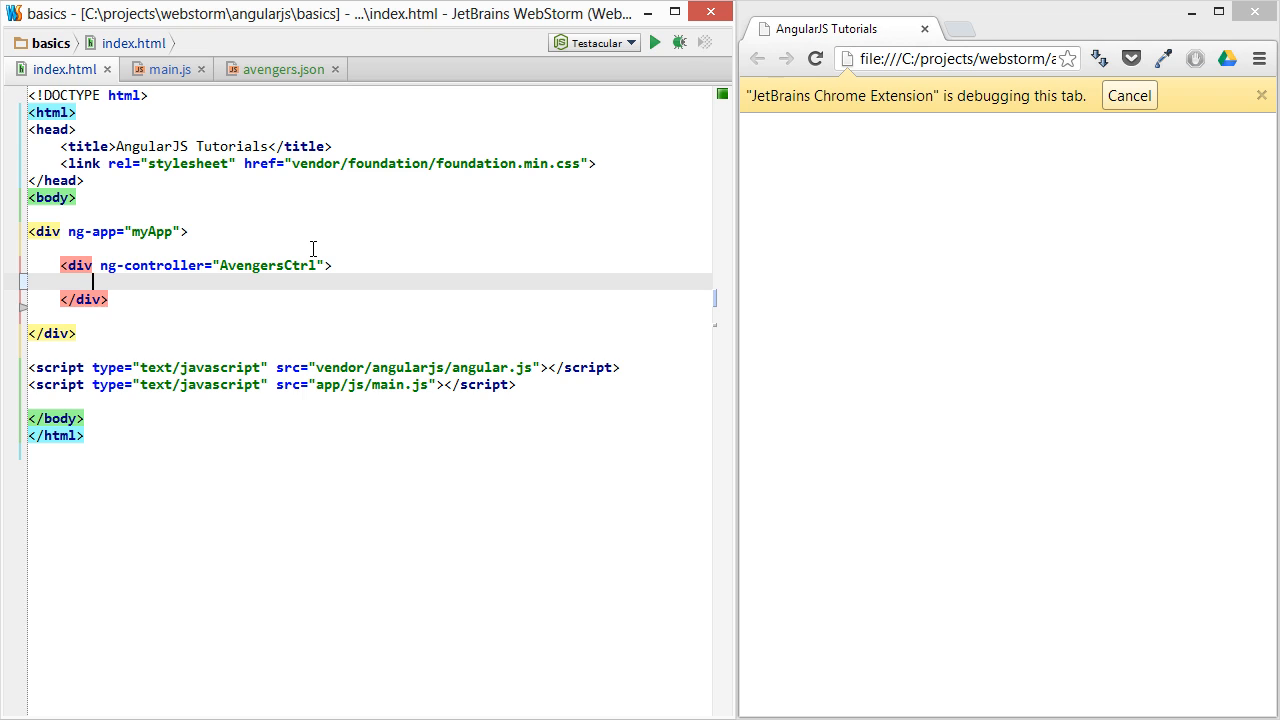
type("table>tr")
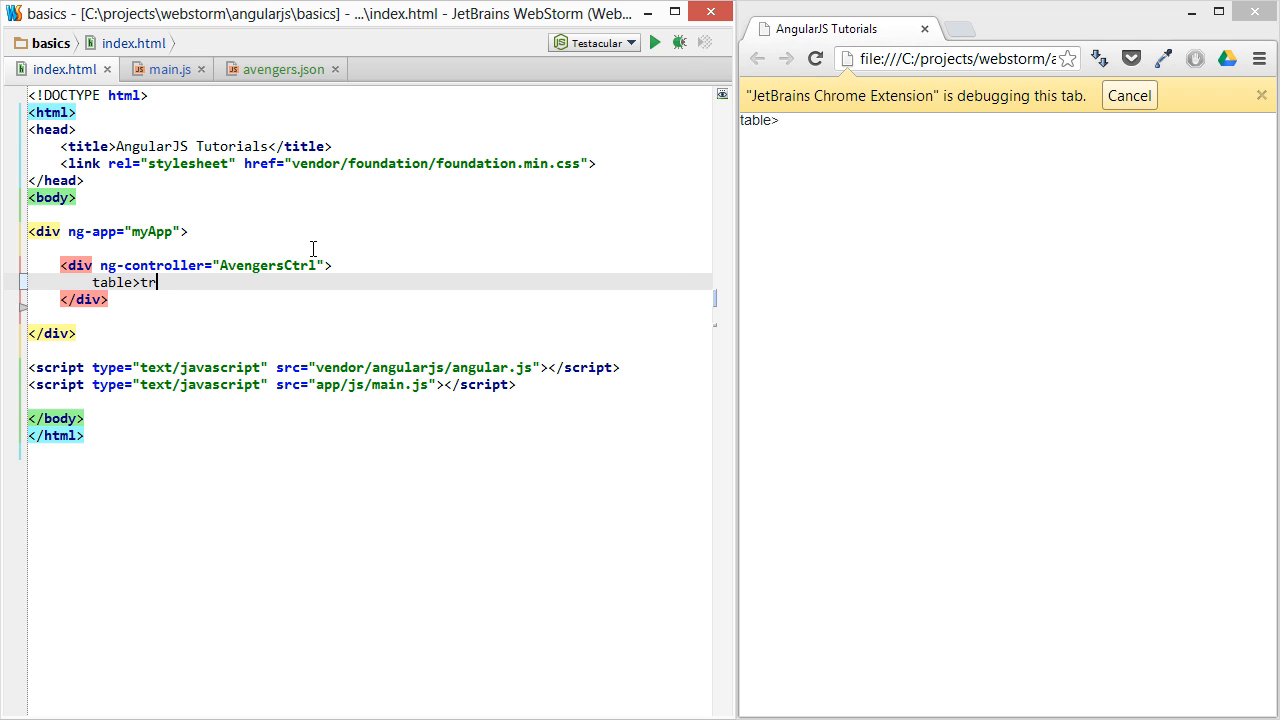
key("Tab")
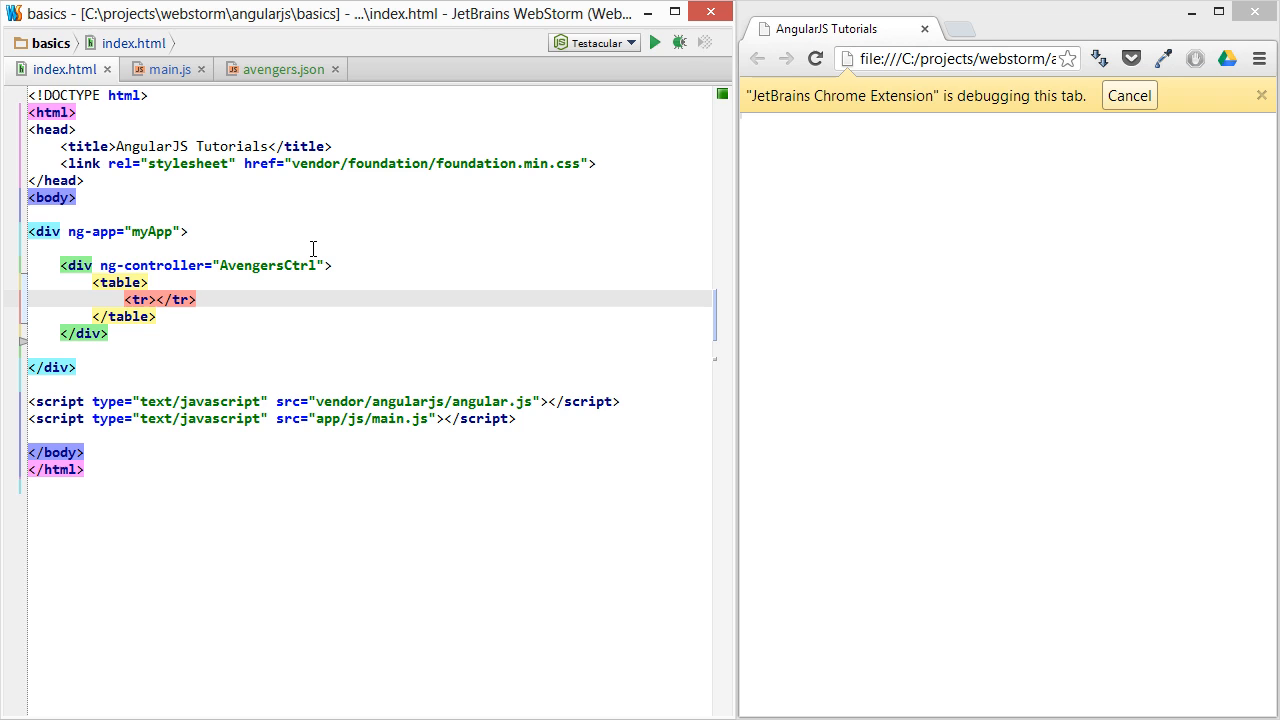
type("n")
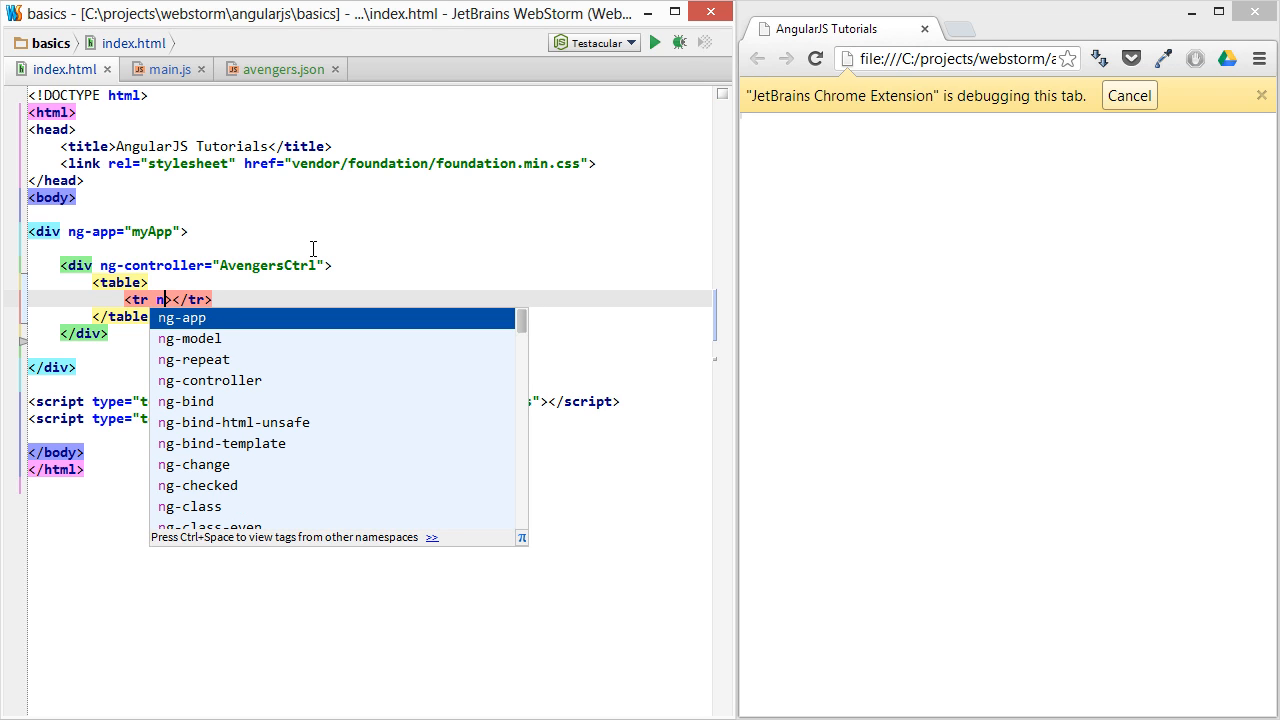
left_click(192, 360)
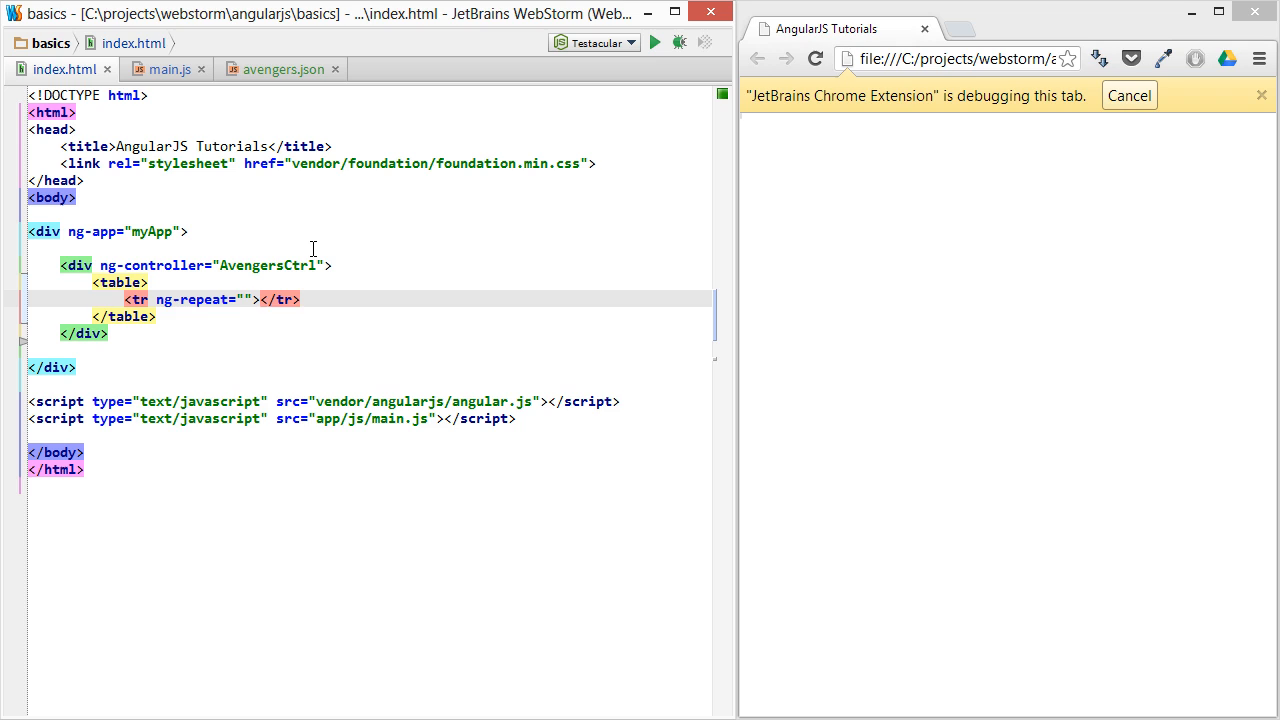
Set the repeat to 'actor in avengers.cast' and add an empty <td></td> cell in the row
type("actor in")
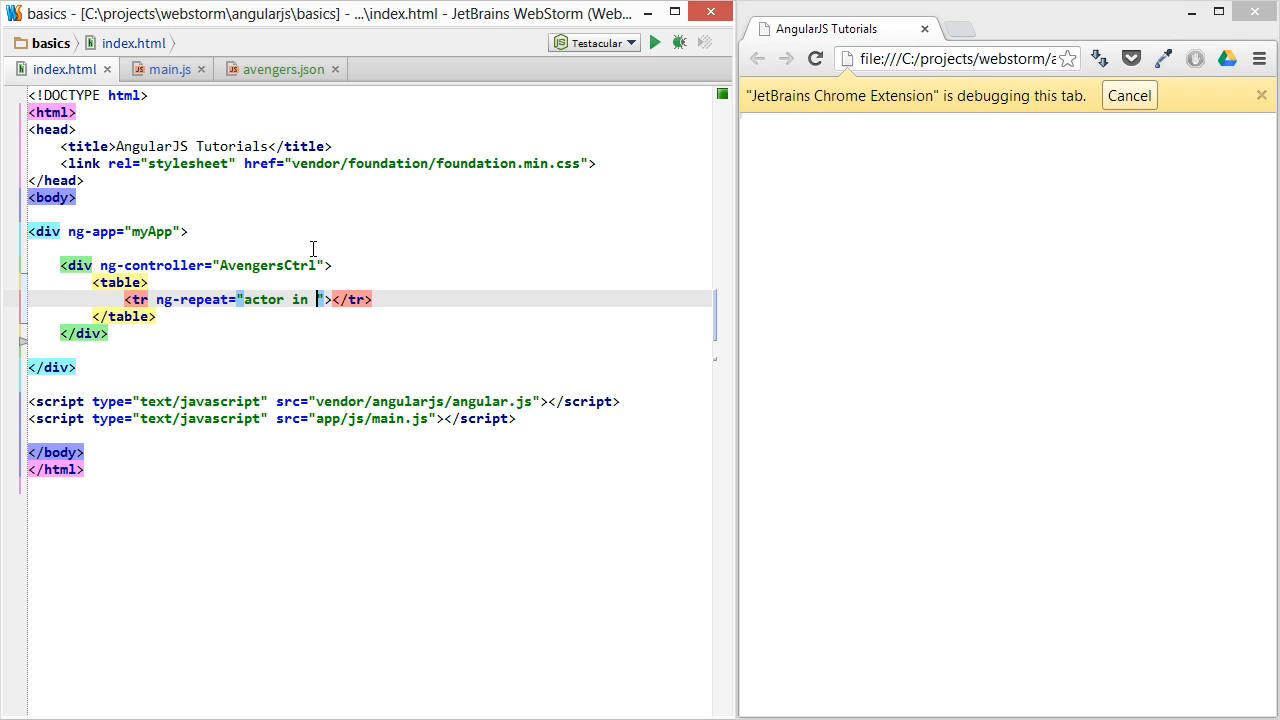
type("avengers.cast")
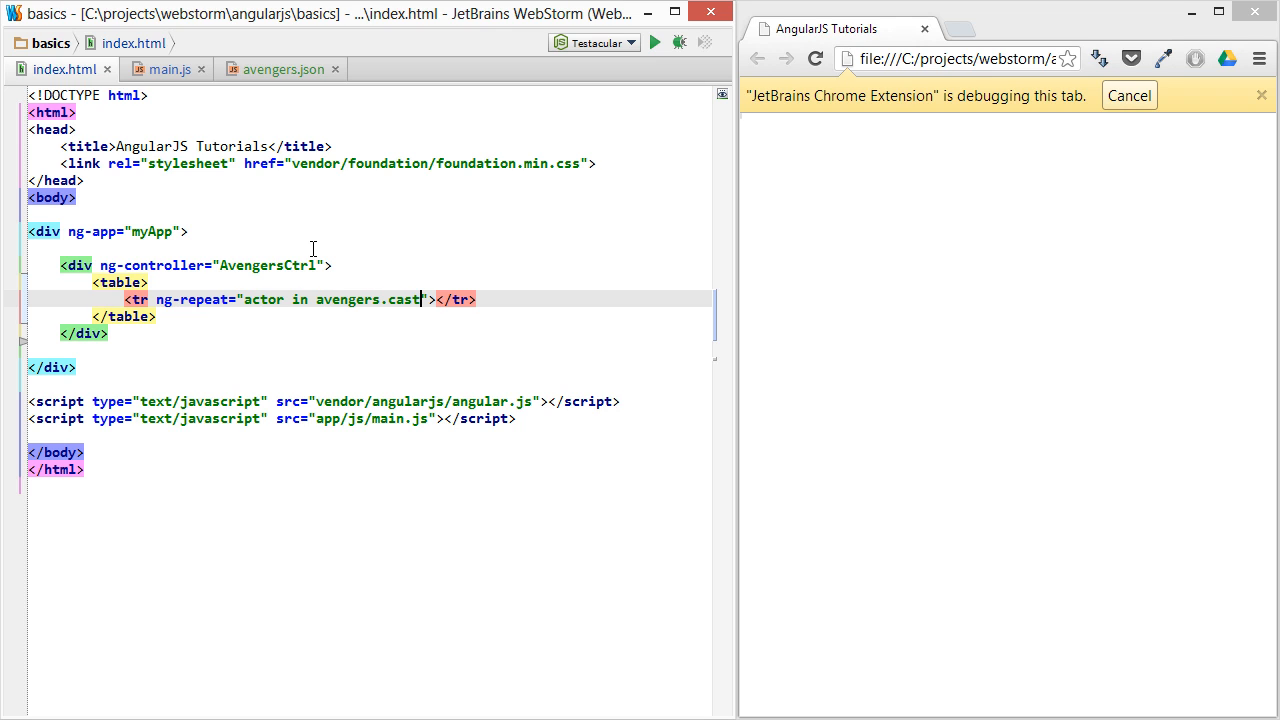
key("Enter")
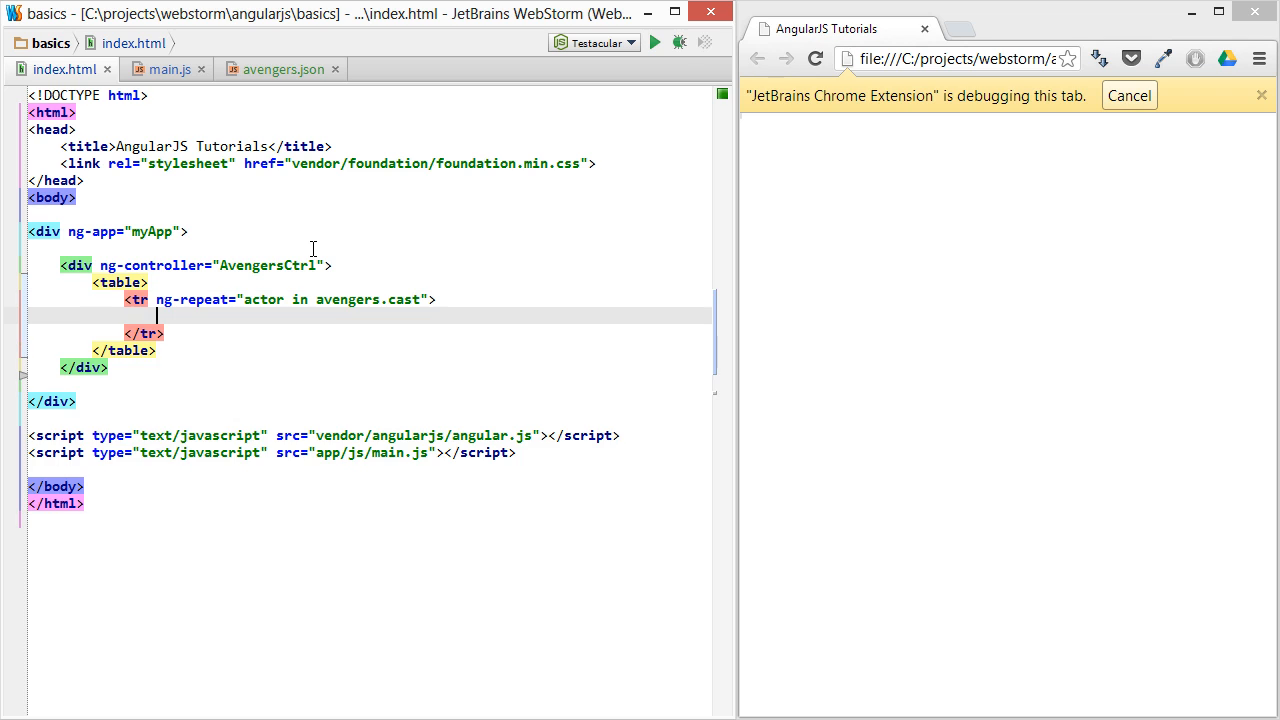
type("<td></td>")
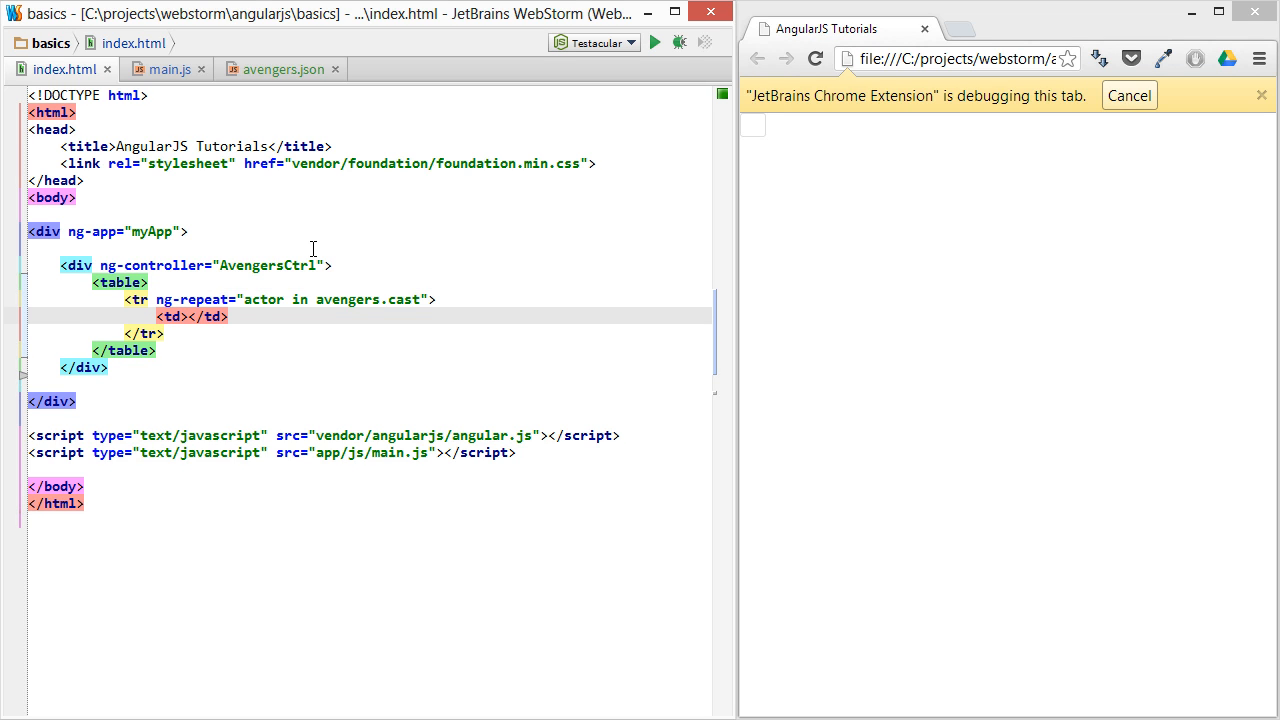
Bind the cells to {{actor.name}} and {{actor.character}}, checking field names in main.js
type("{{actor.n}}")
type("<td>{{actor.character}}</td>")
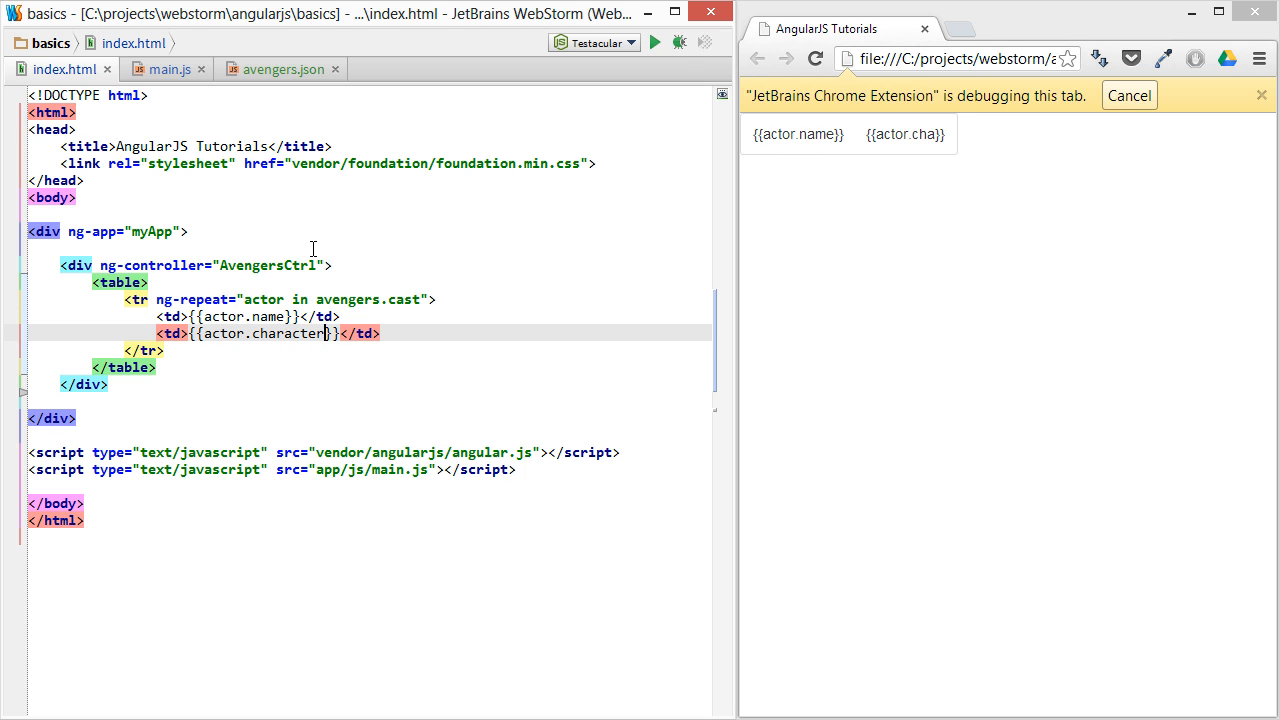
left_click(156, 68)
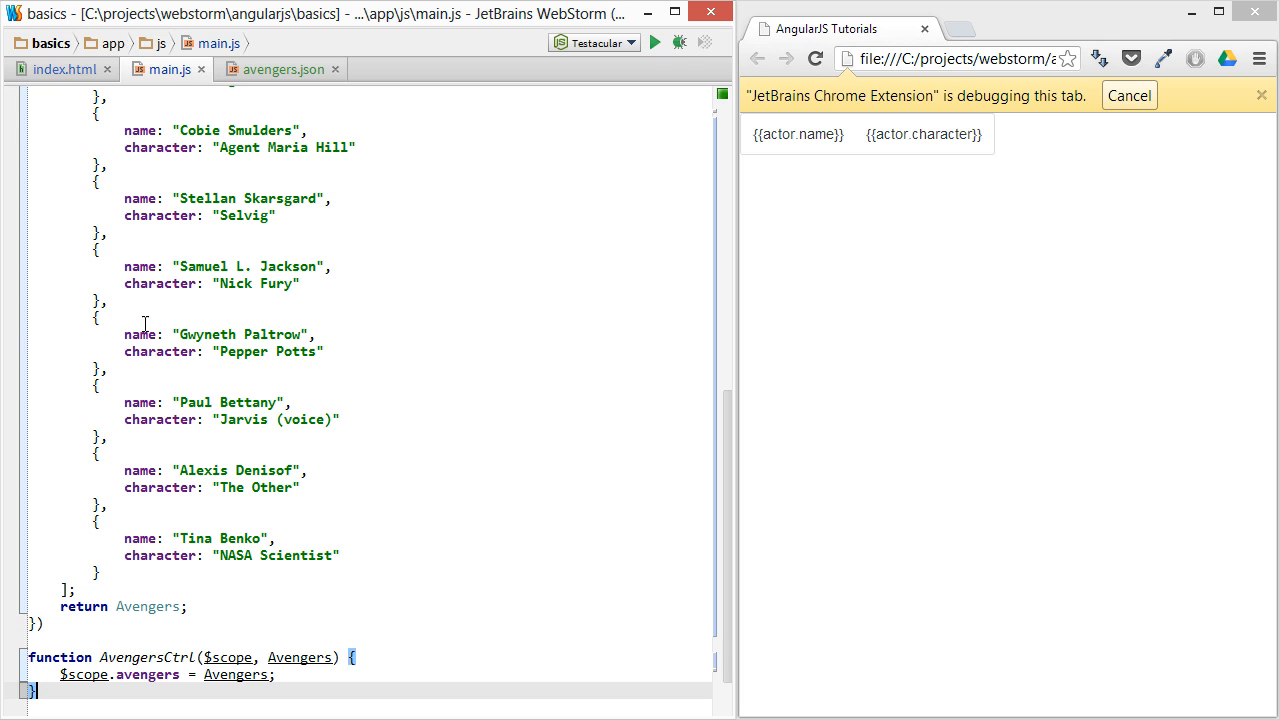
left_click(52, 68)
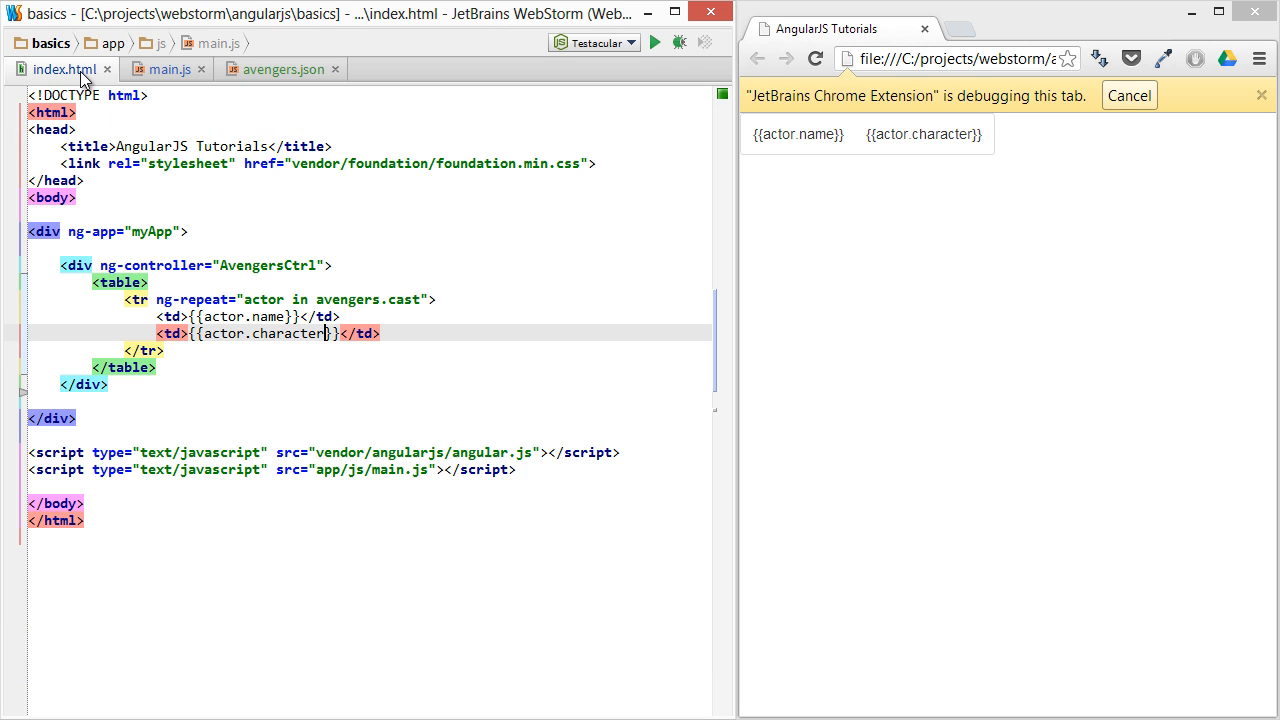
double_click(288, 332)
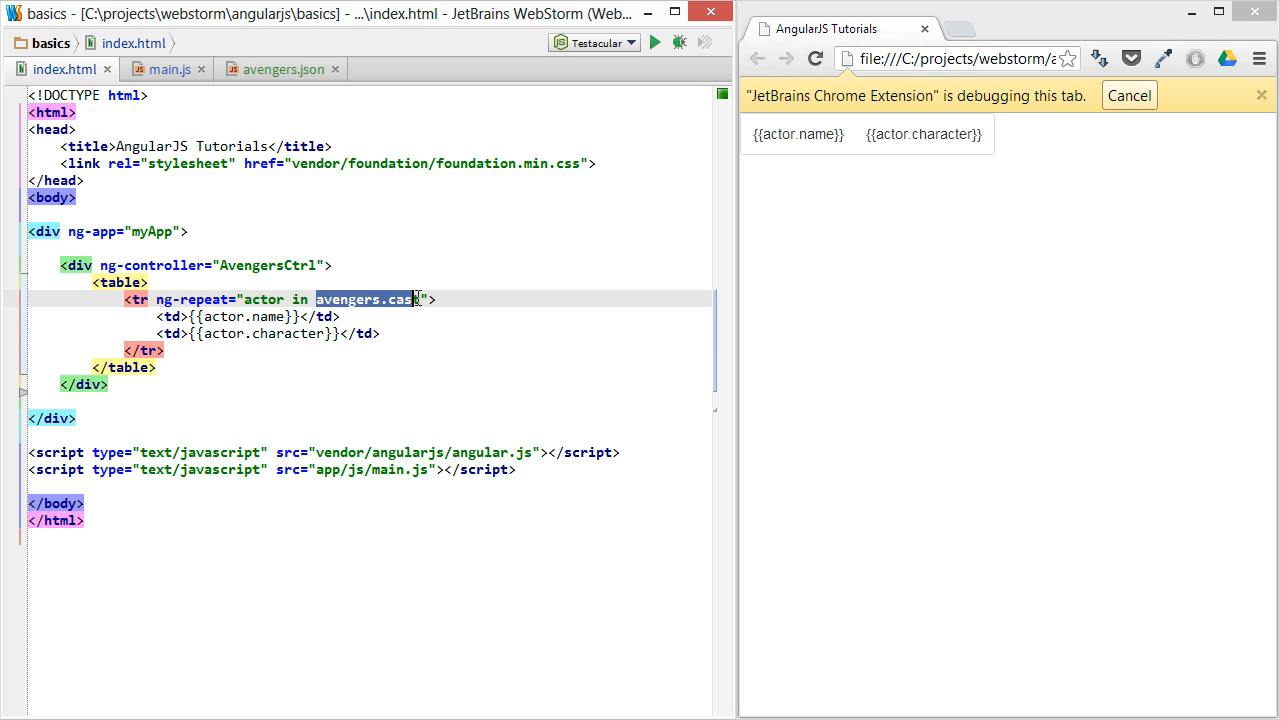
Compare the cast data in main.js with the Chrome preview listing the whole Avengers cast
left_click(164, 68)
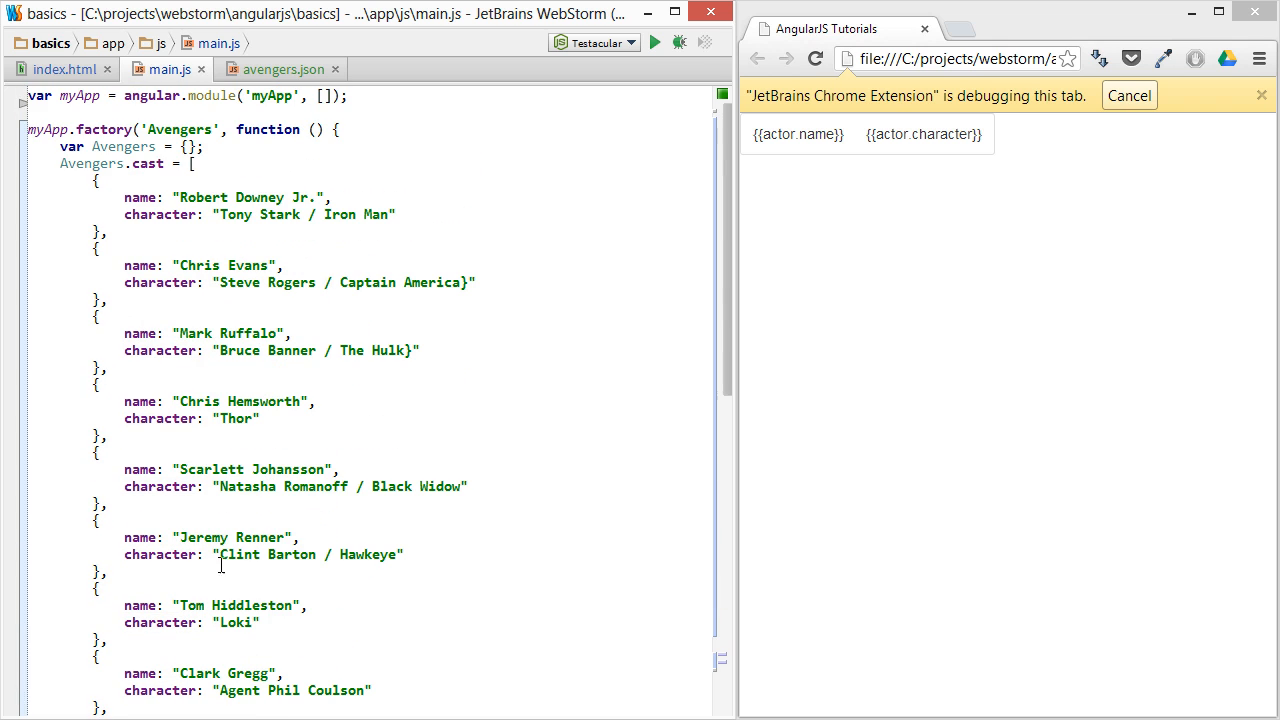
double_click(124, 162)
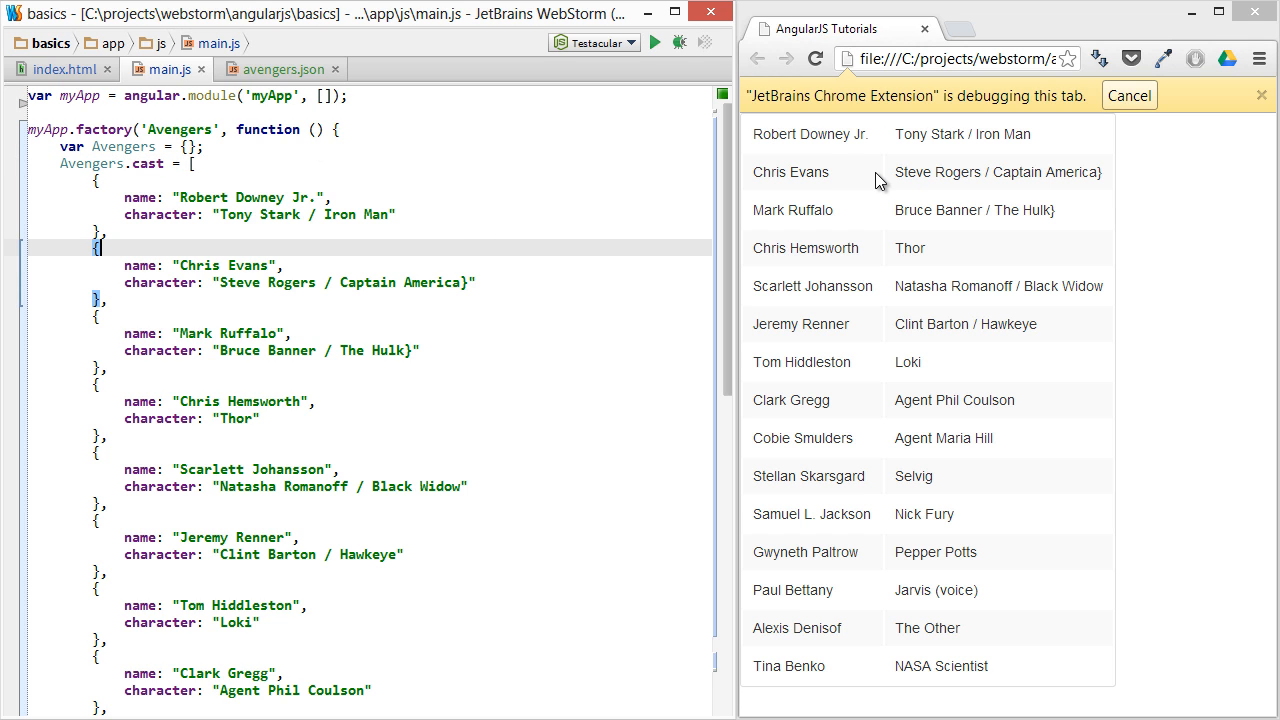
double_click(816, 134)
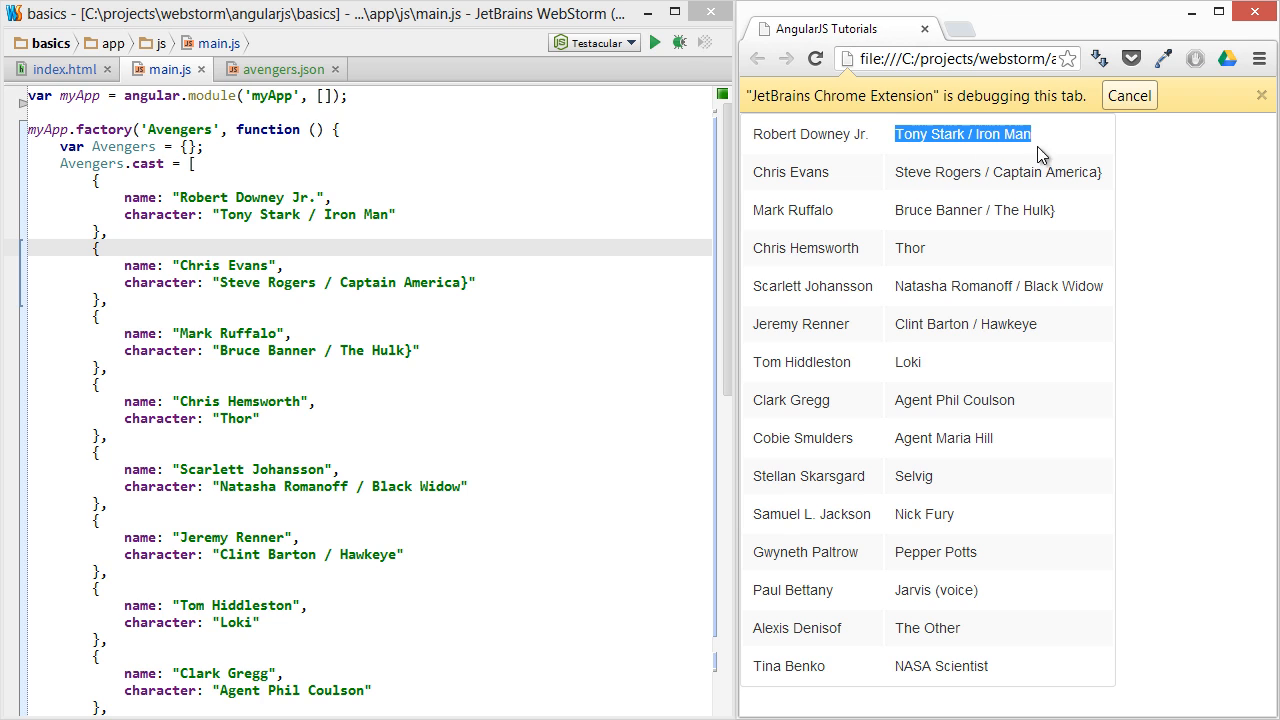
mouse_move(428, 248)
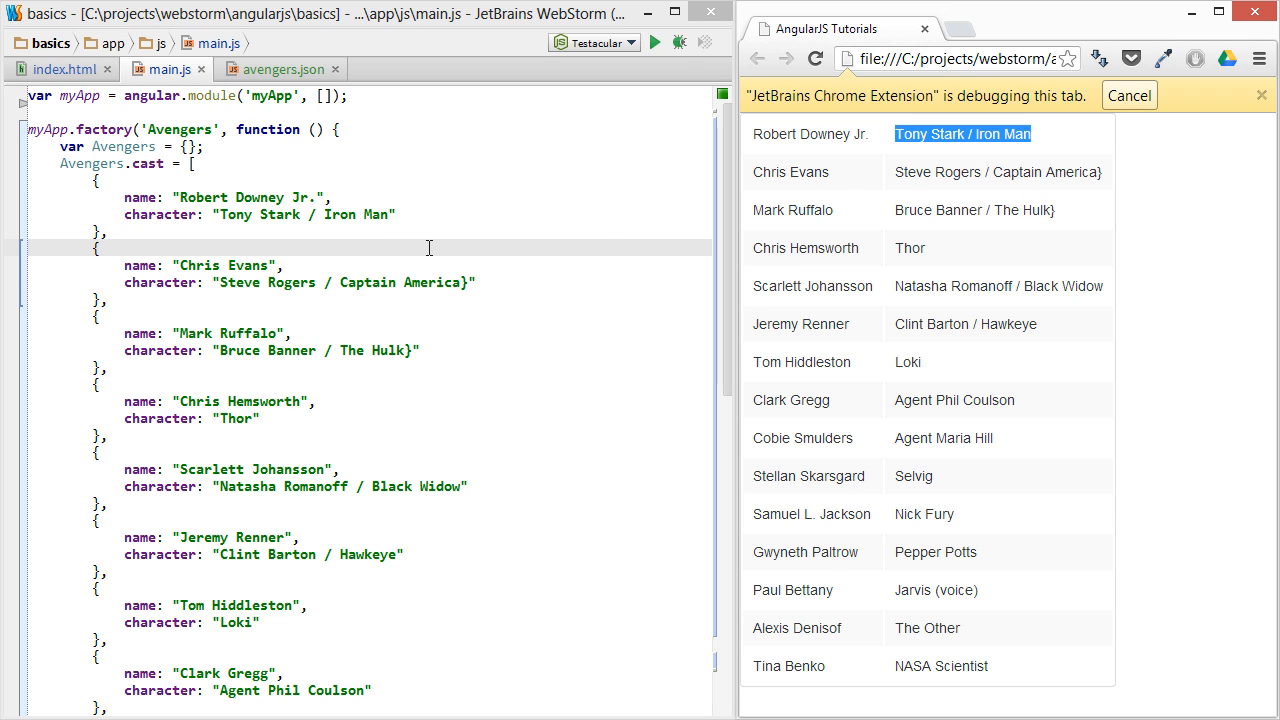
left_click(56, 68)
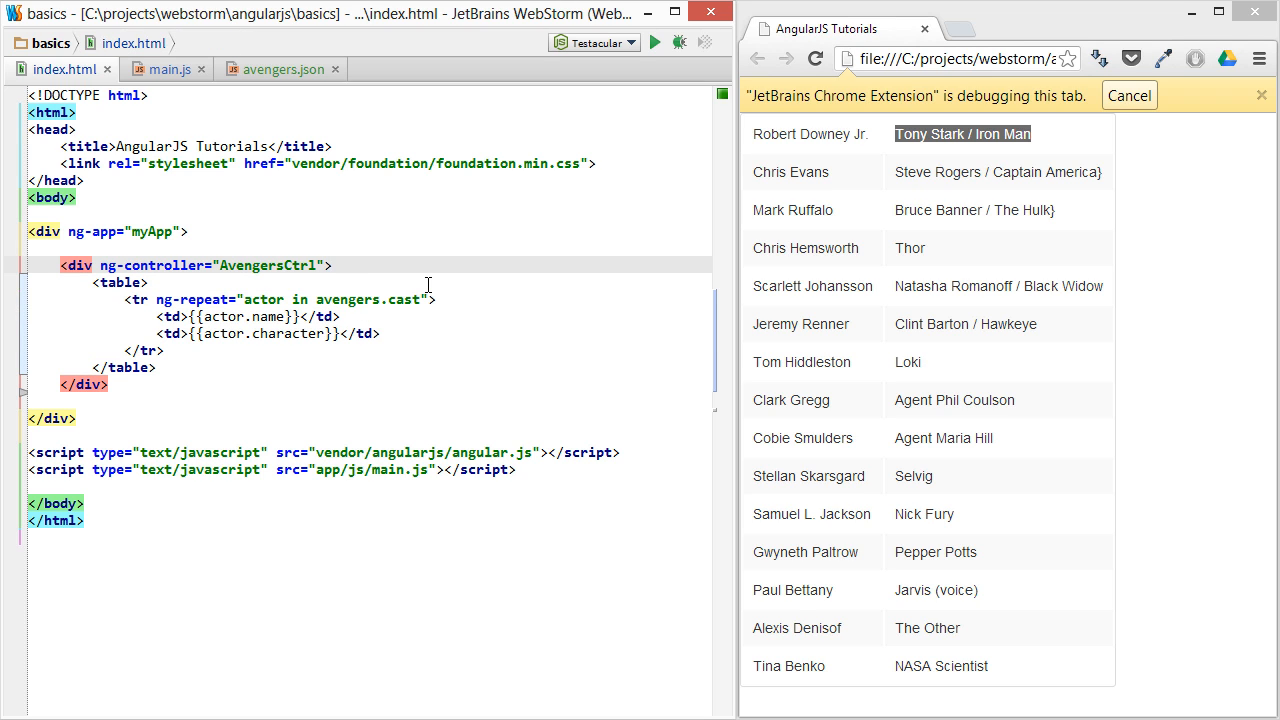
Add a text input above the table with ng-model="searchText"
type("<input type=\"\">")
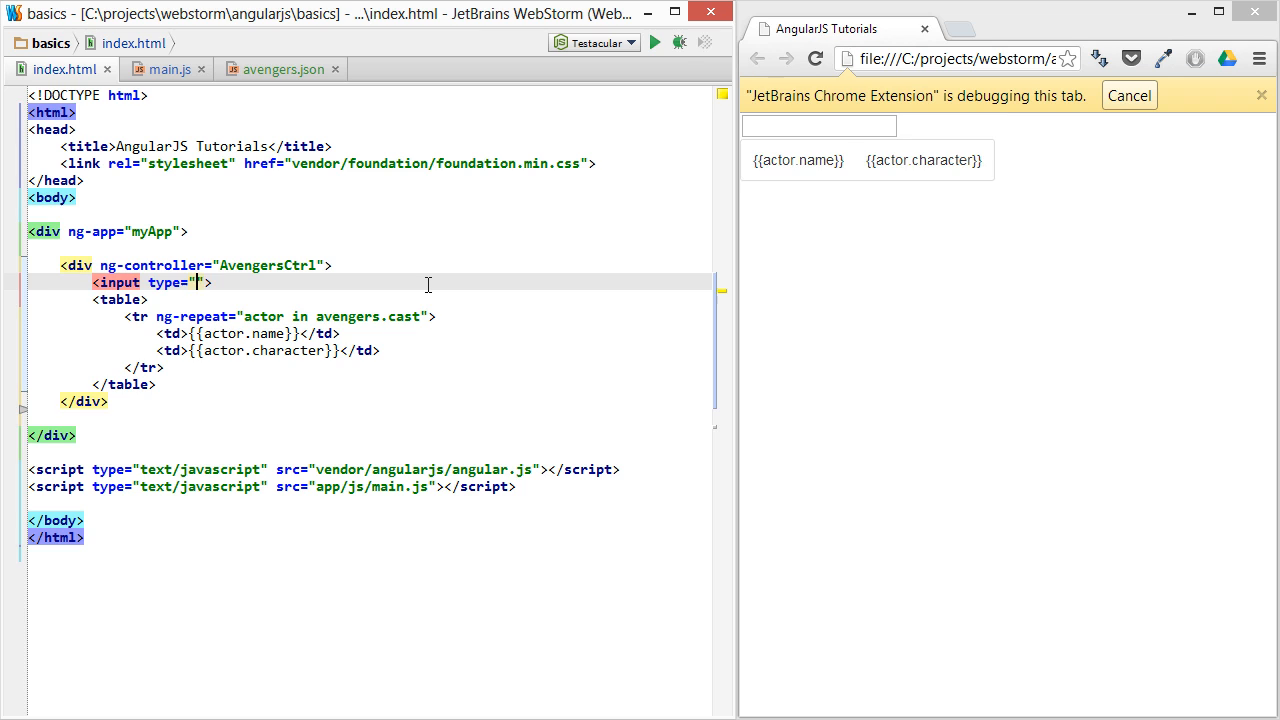
type("text")
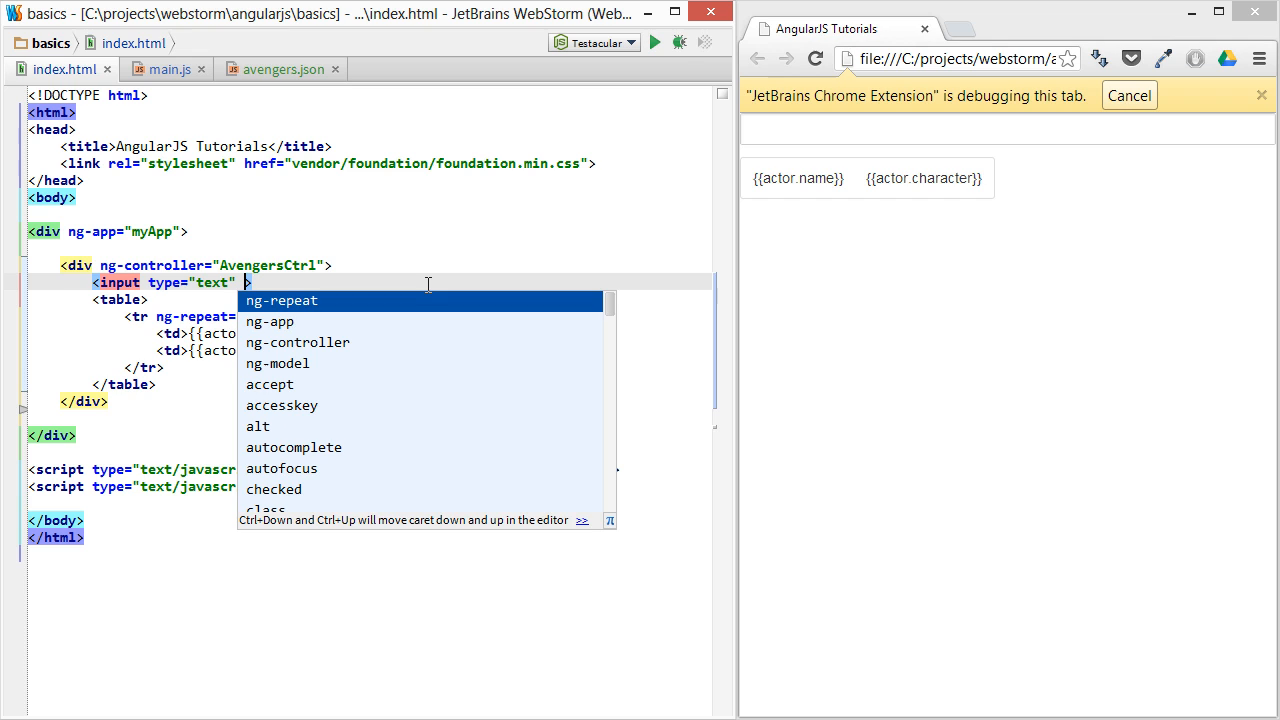
left_click(276, 364)
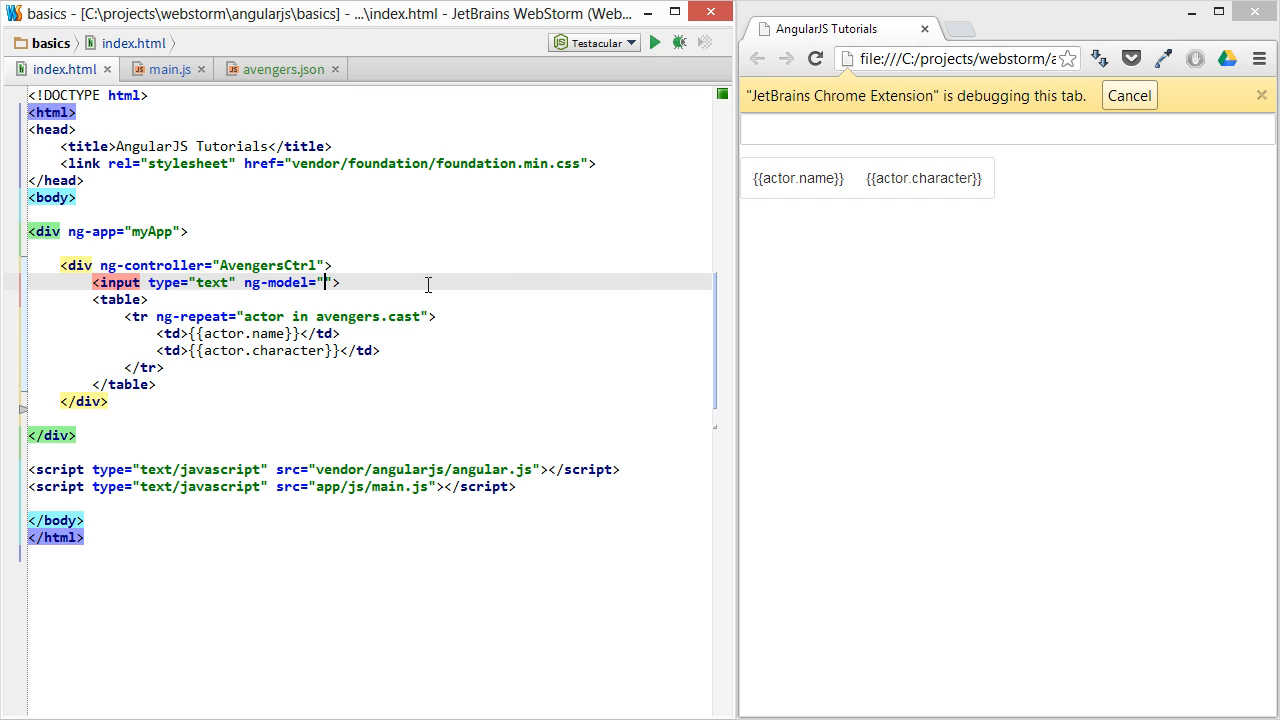
type("search")
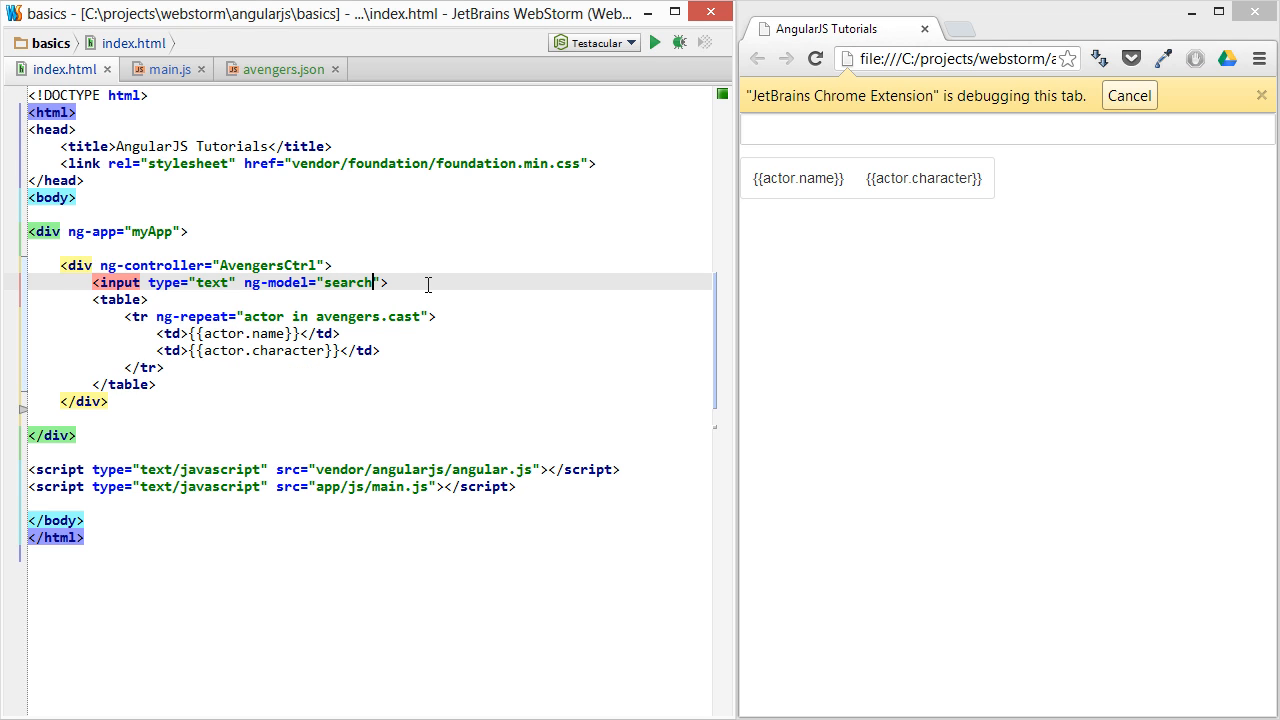
type("Text")
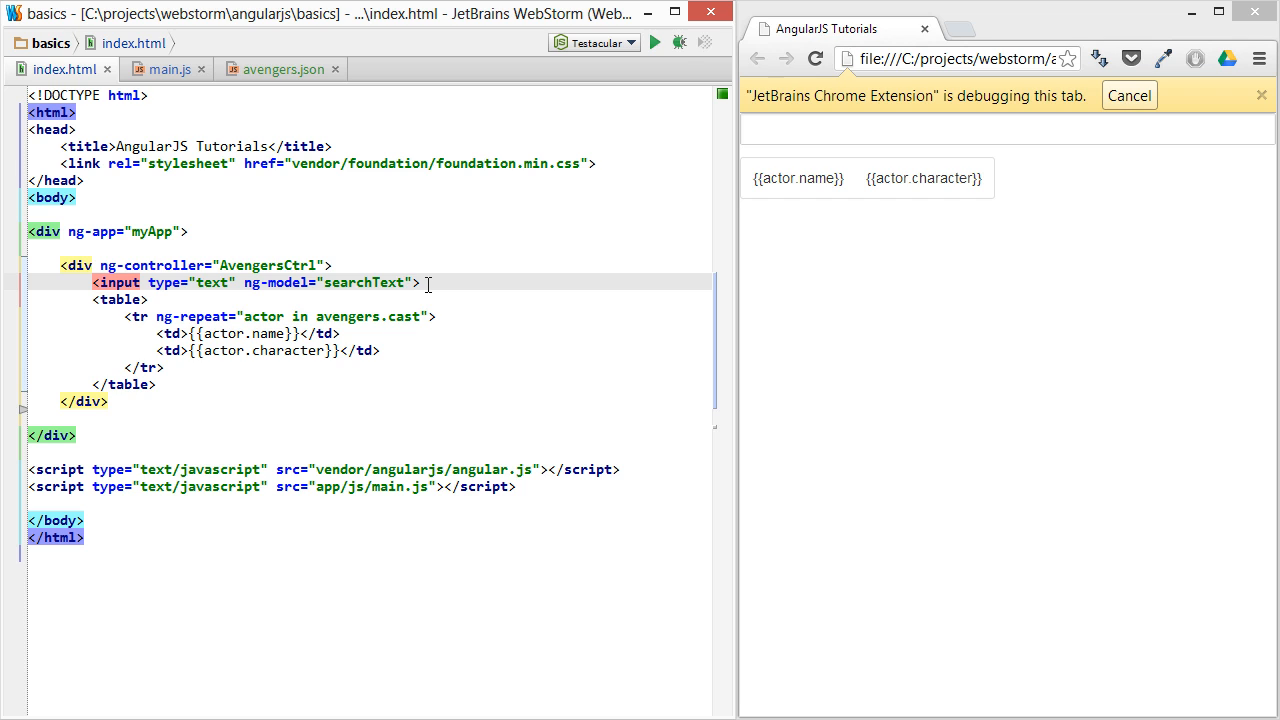
left_click(796, 56)
type(" | ")
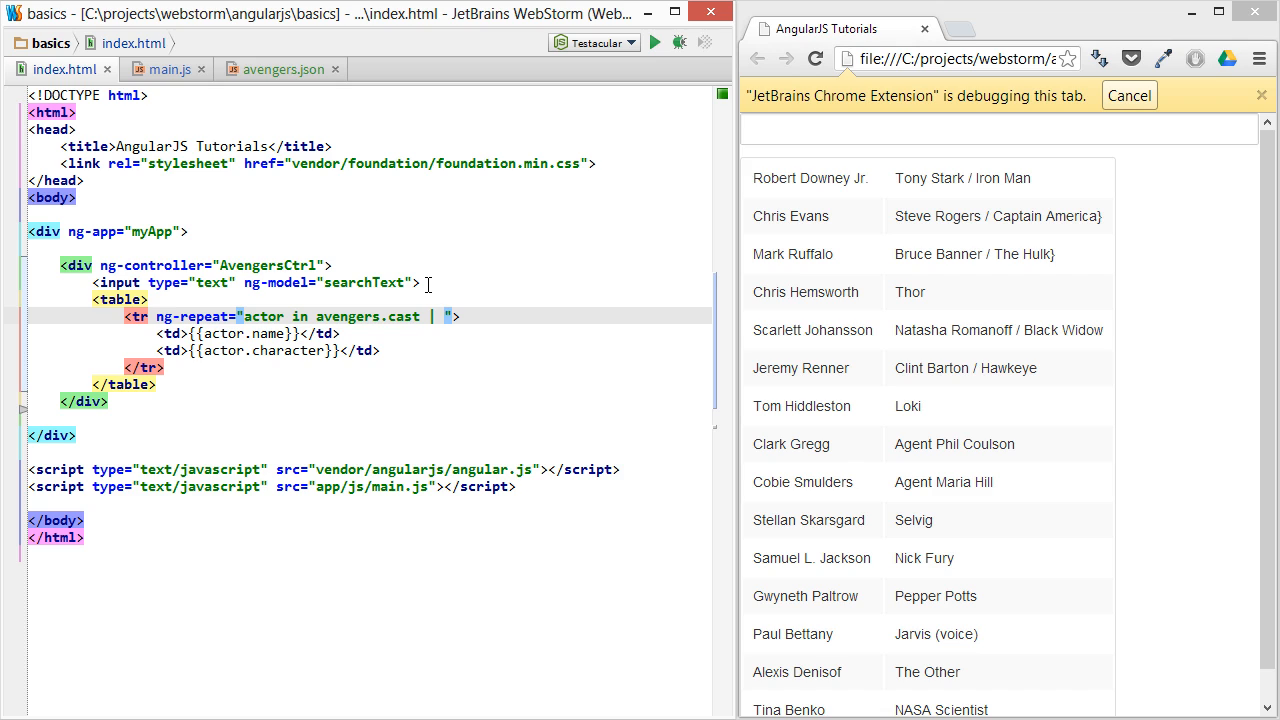
Append | filter:searchText to the ng-repeat expression
type("filte")
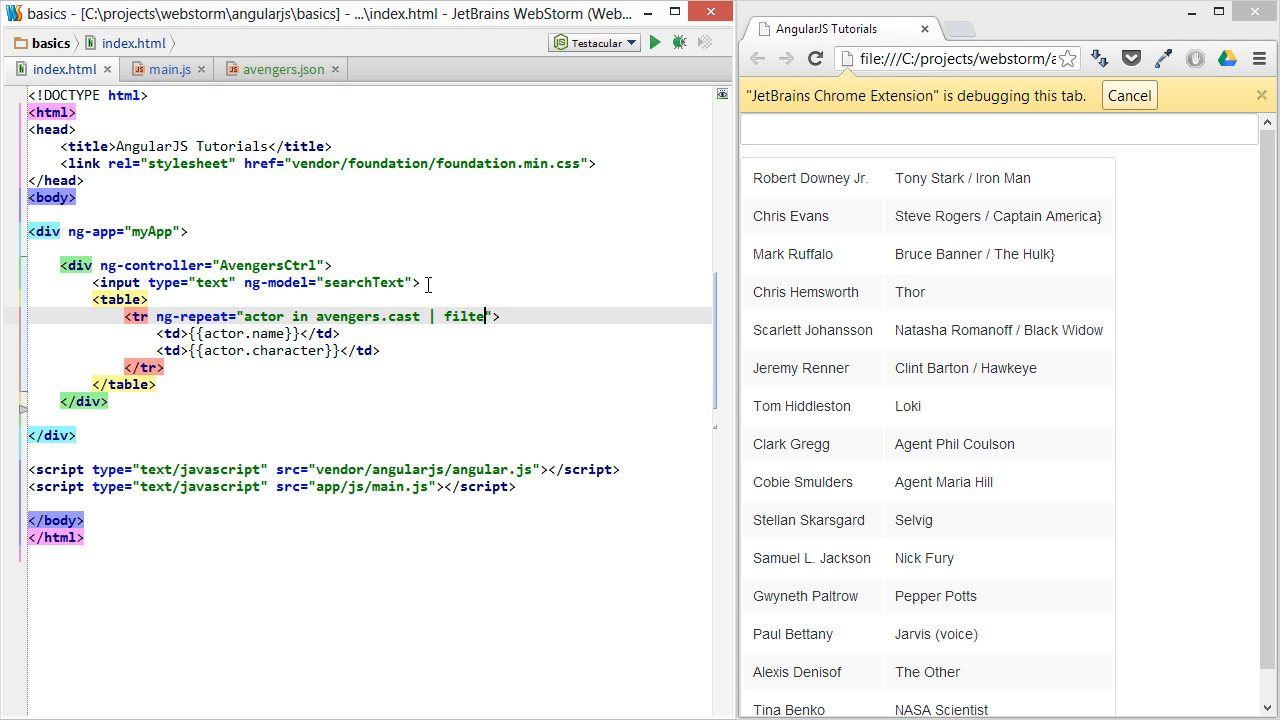
type("r:search")
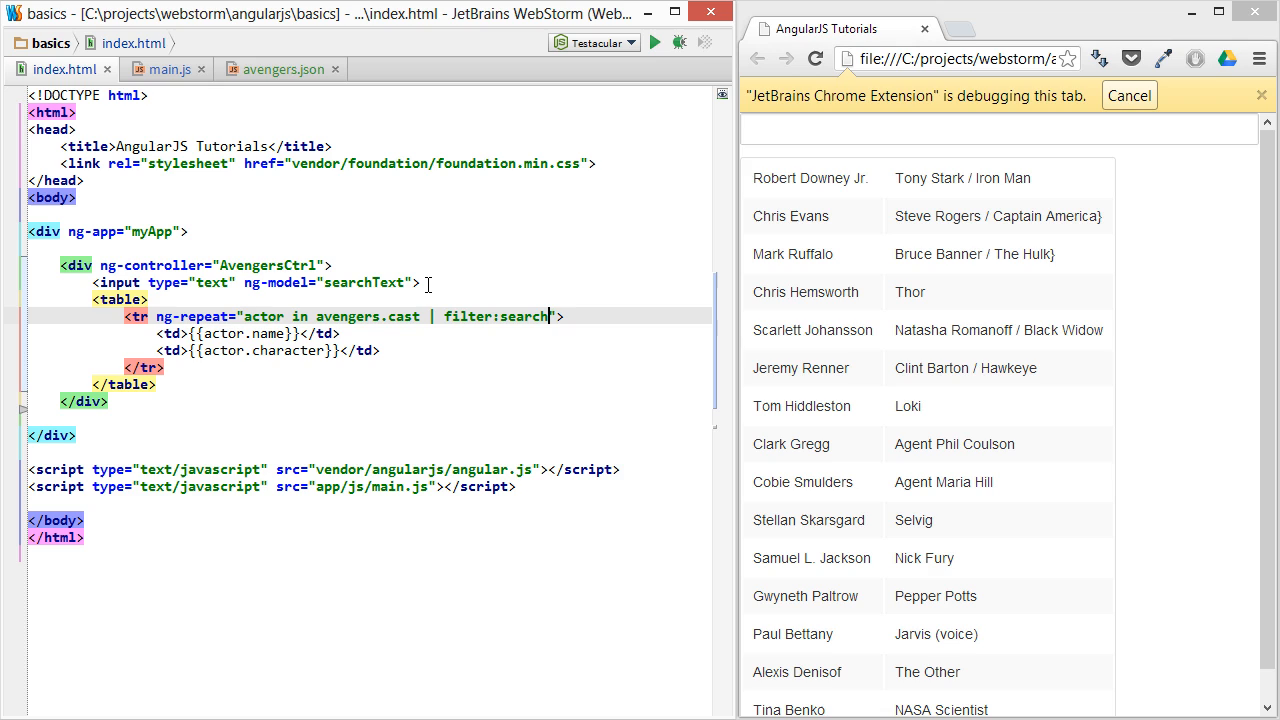
type("Text")
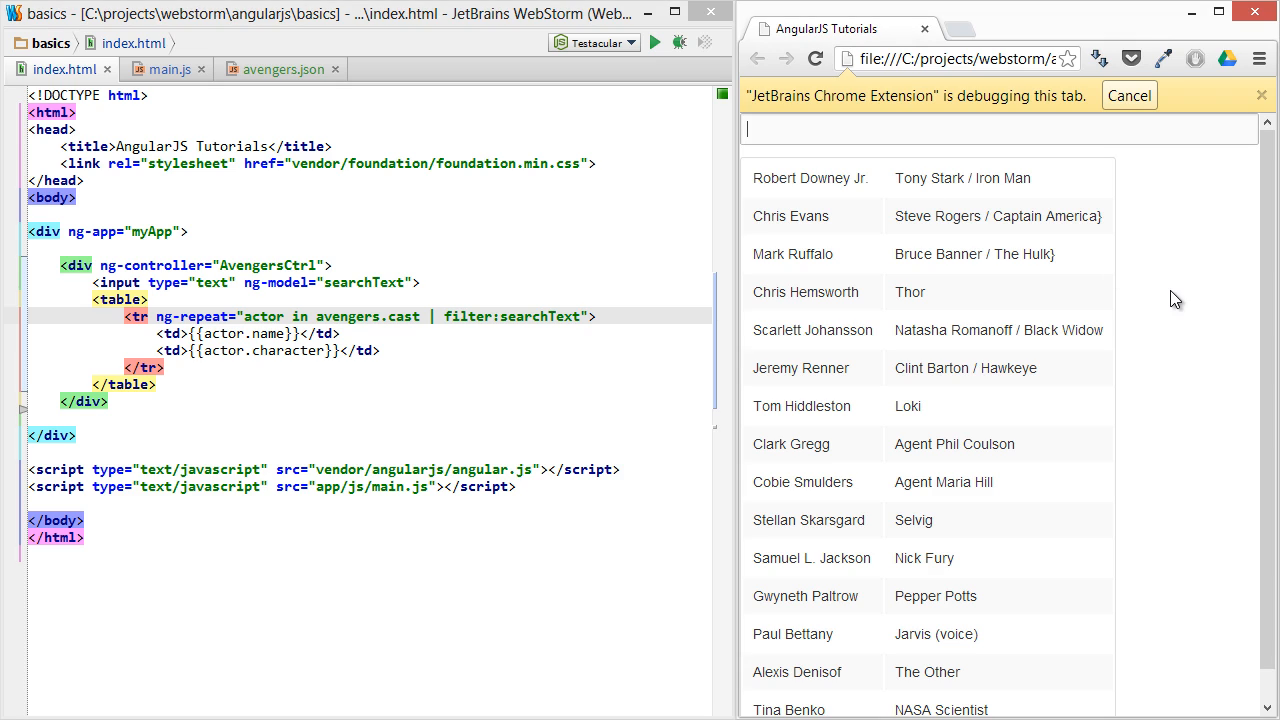
Test the filter in Chrome with searches ro, chri and ste, narrowing to Chris Evans
type("ro")
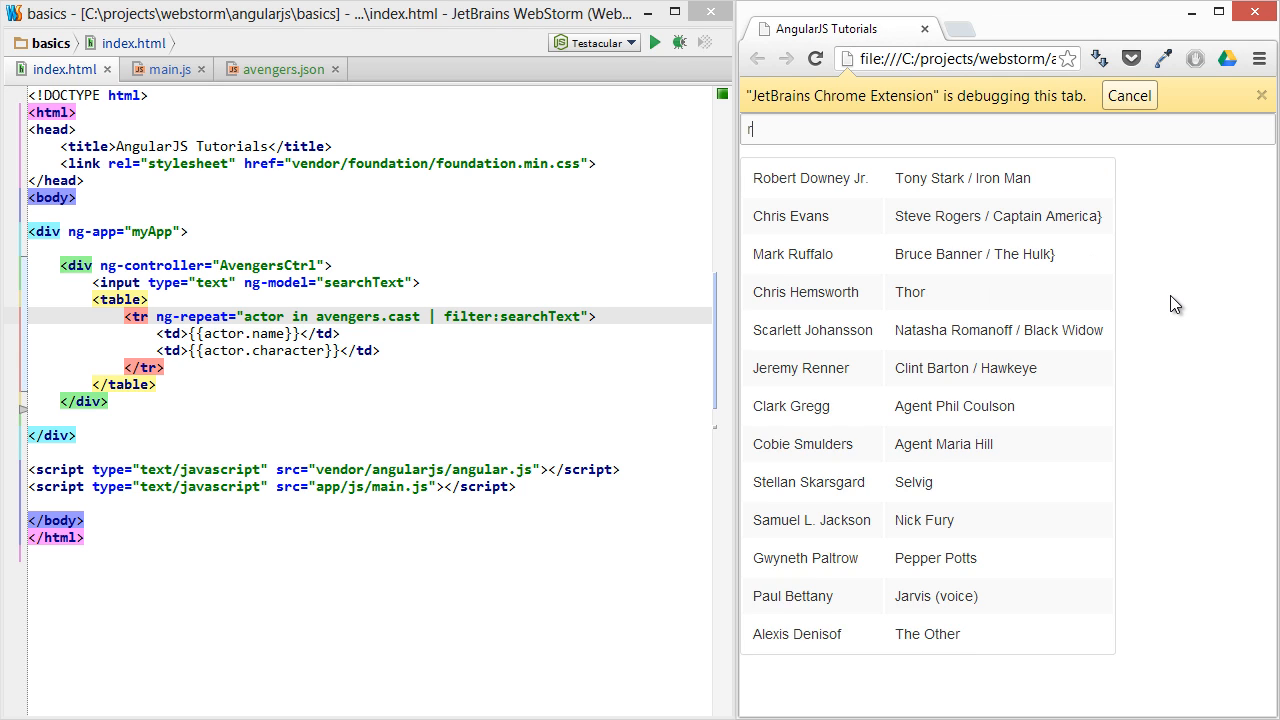
type("chri")
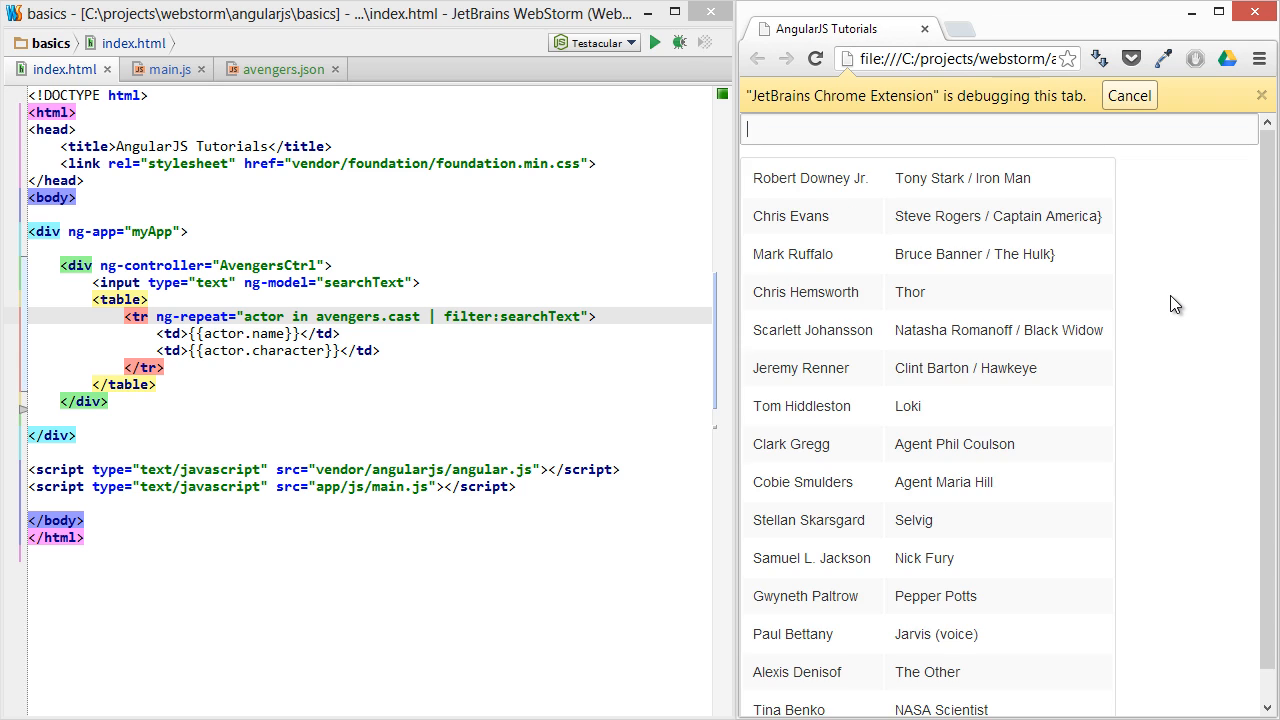
type("steve")
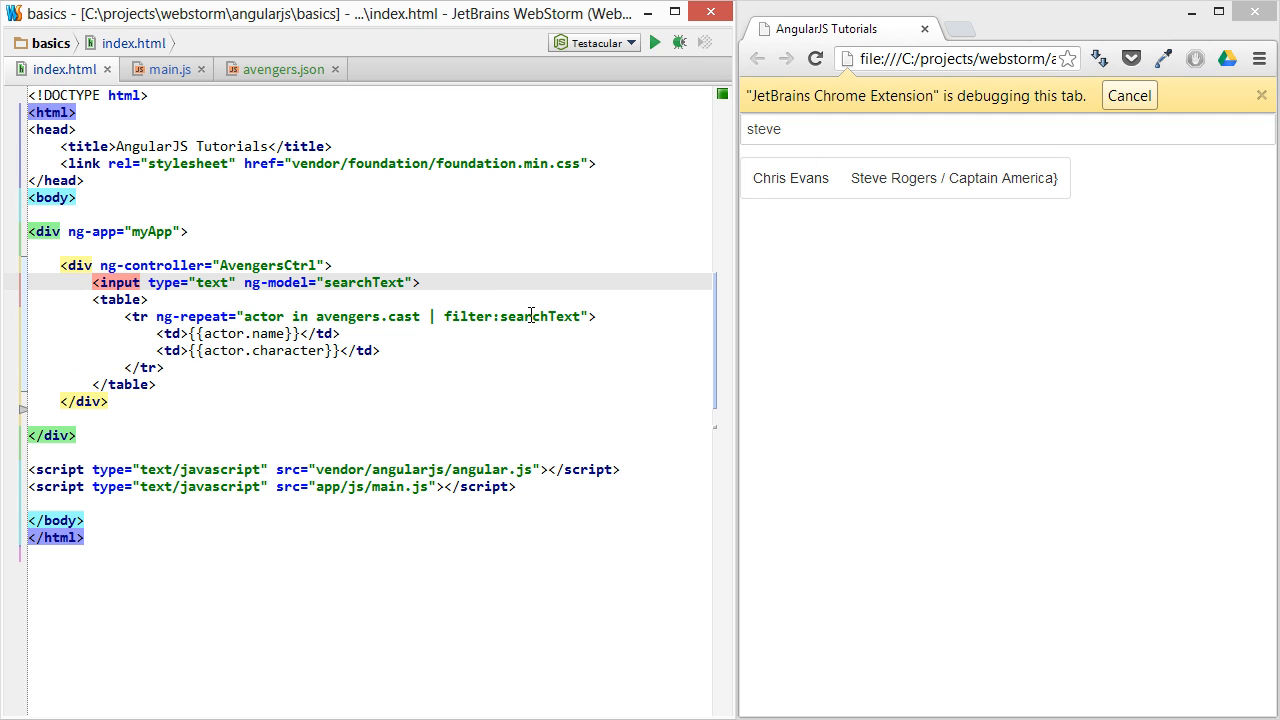
Bind the input to search.name with filter:search and test searches Steve and Chri in Chrome
key("BackSpace")
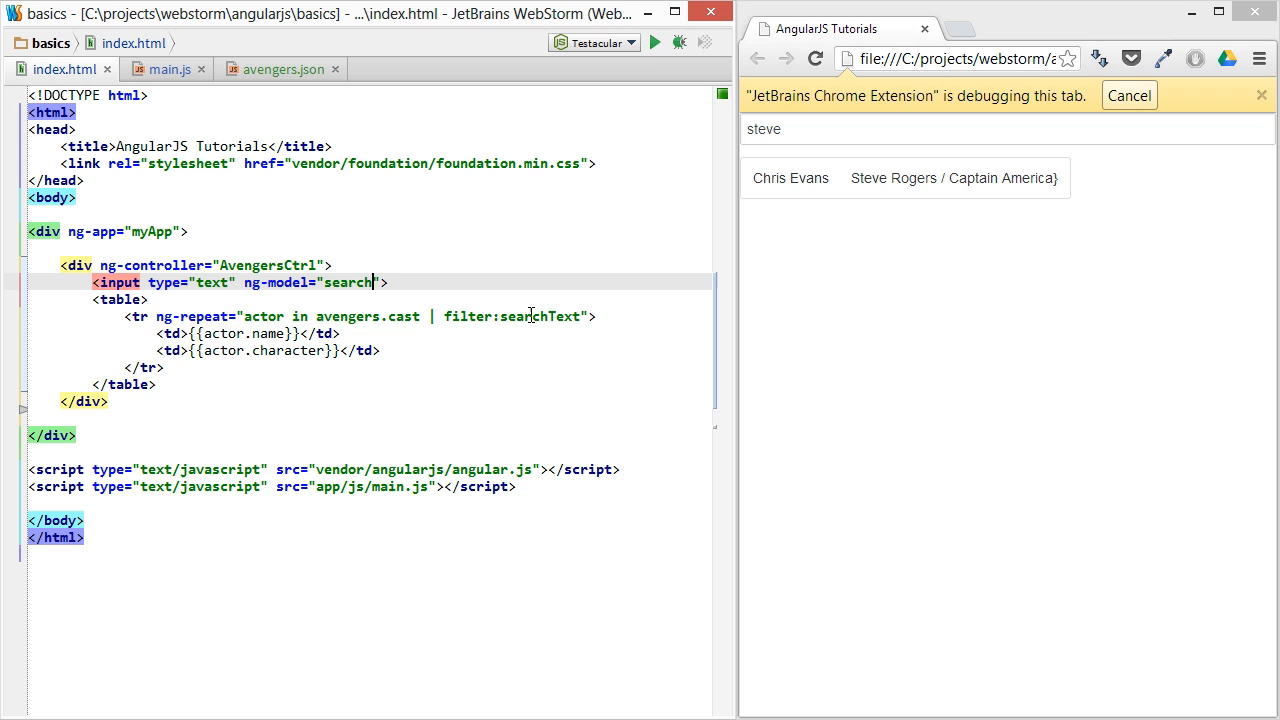
type(".a")
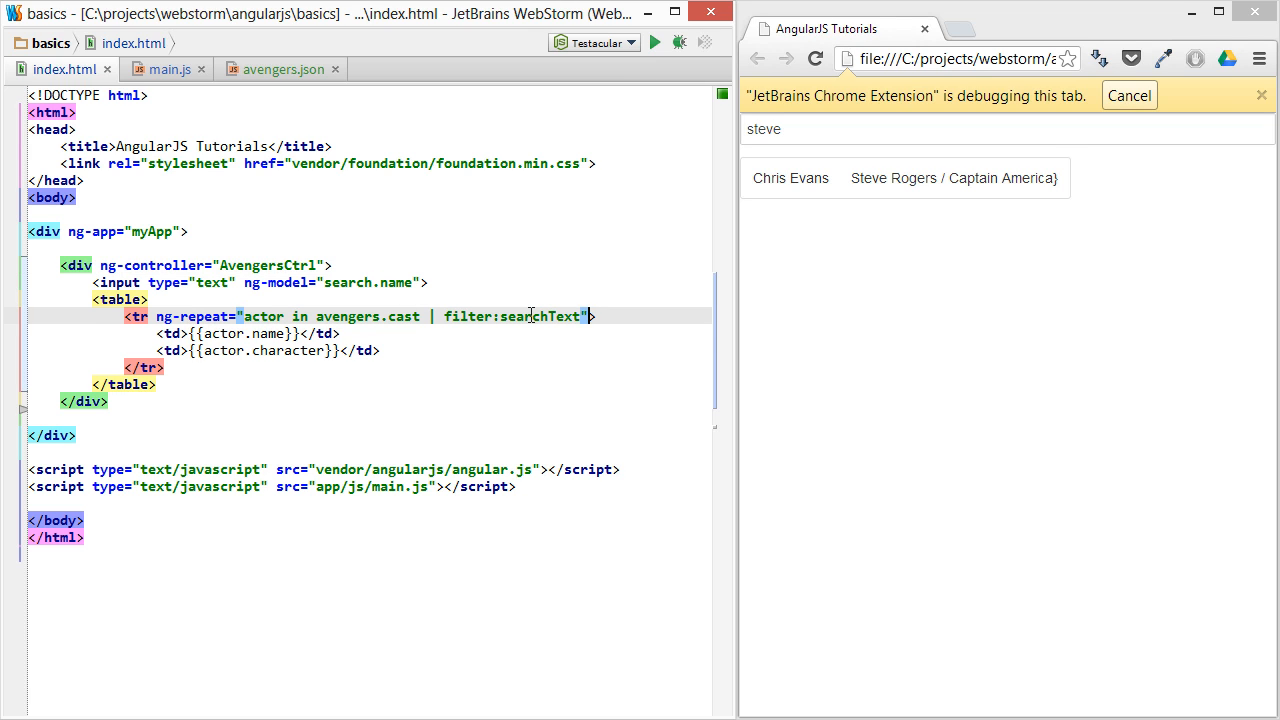
key("BackSpace")
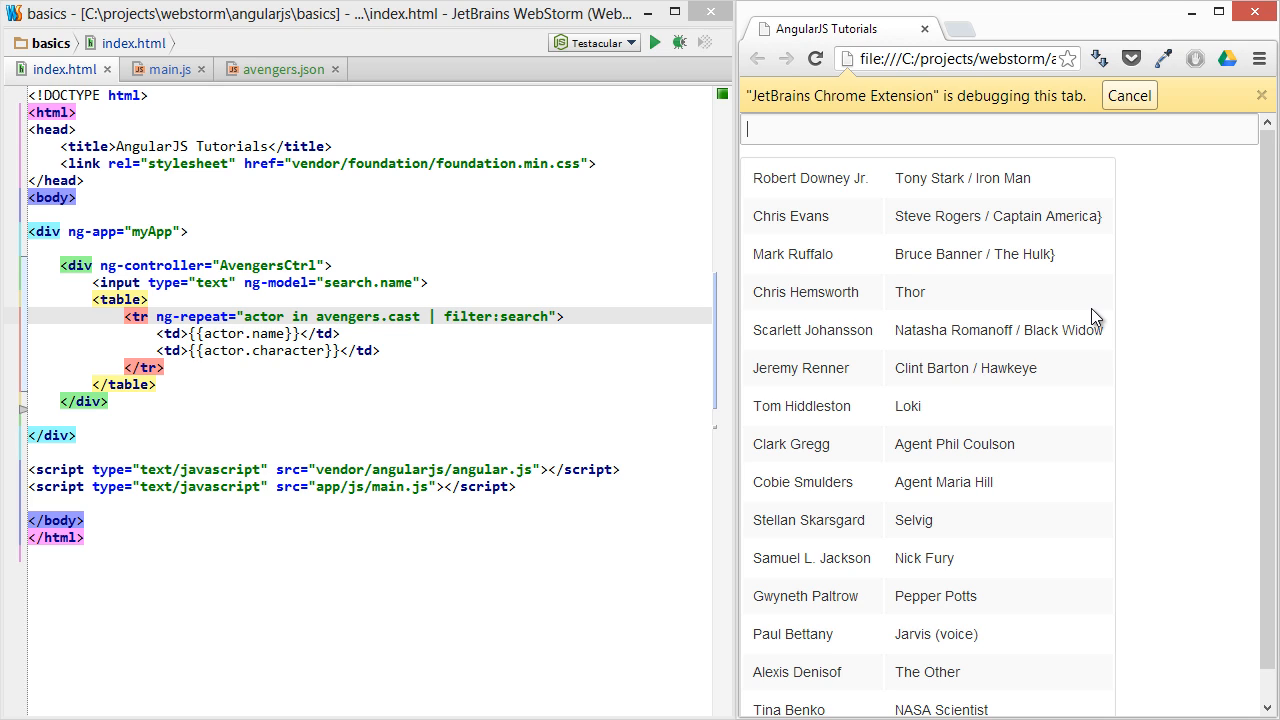
type("Steve")
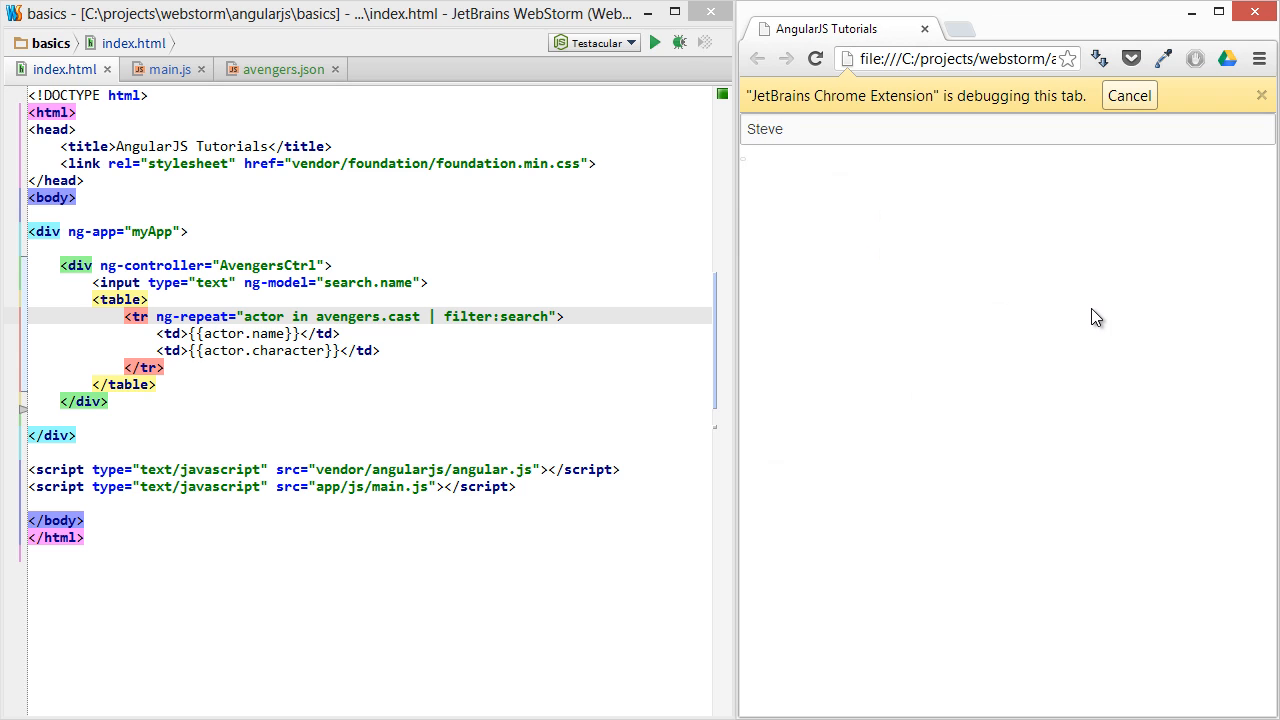
type("Chris")
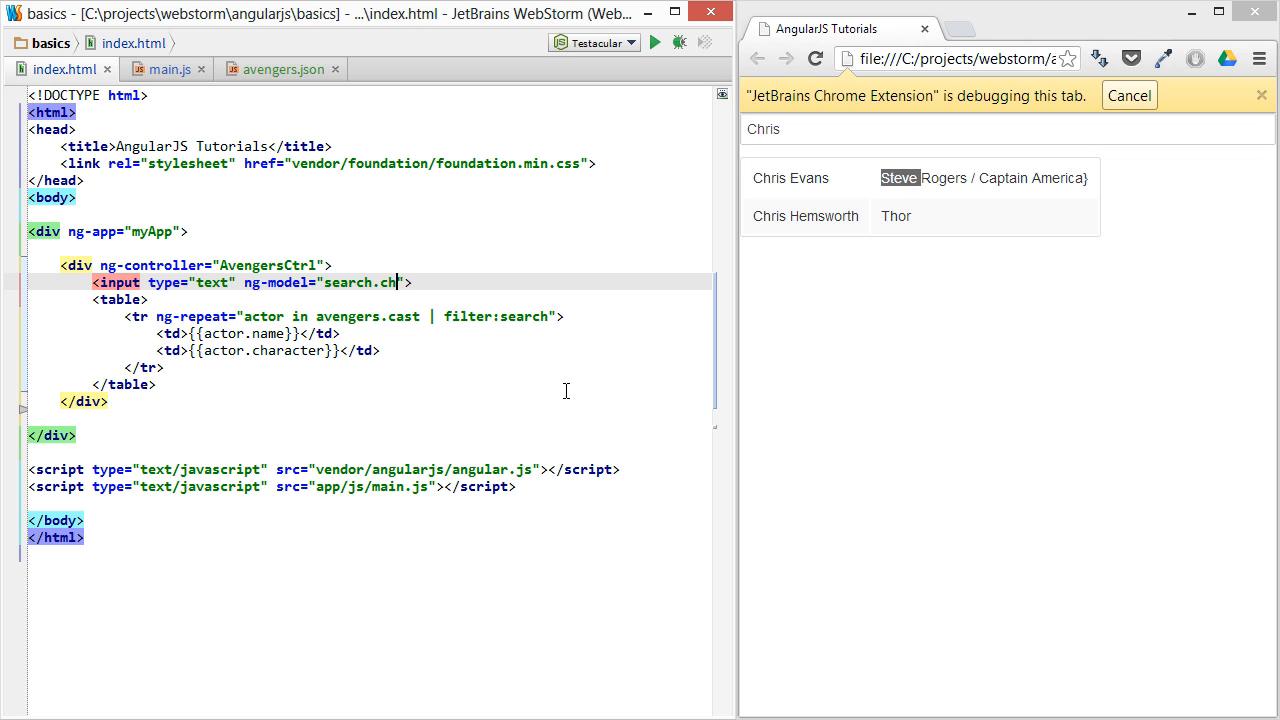
Change the binding to search.character and test that Steve and Chris match only character names
type("aracter")
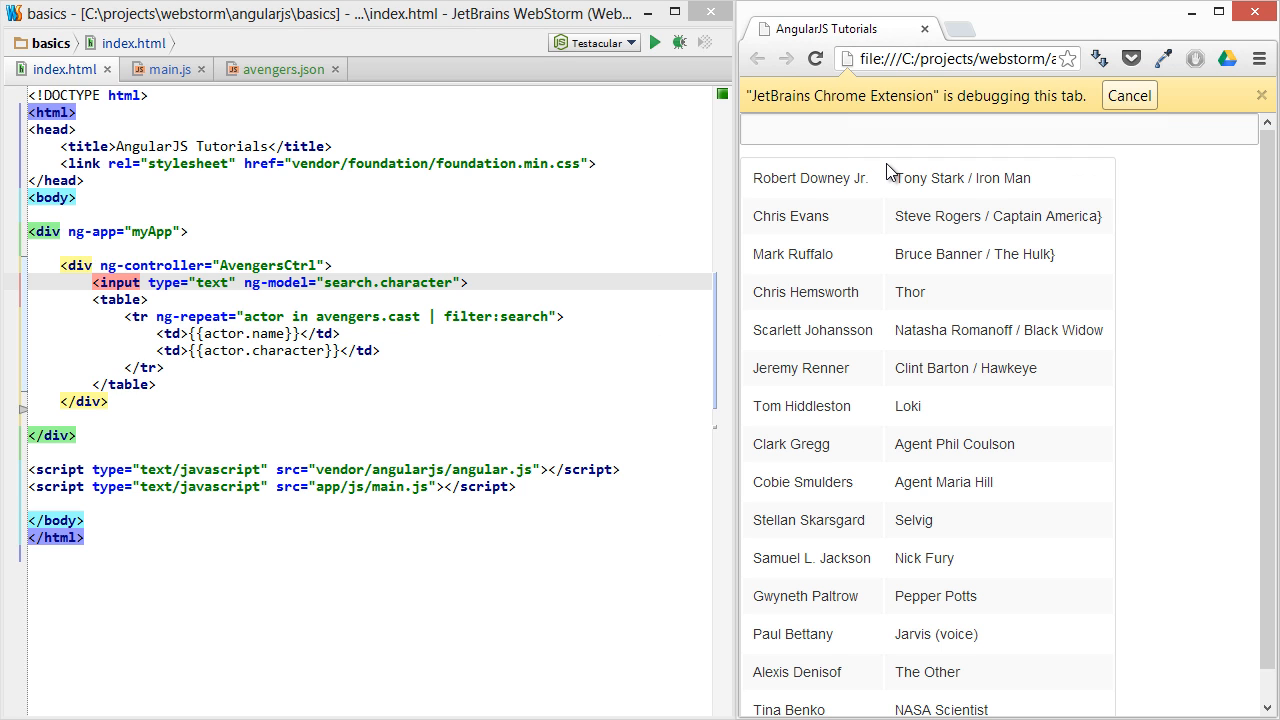
type("Steve")
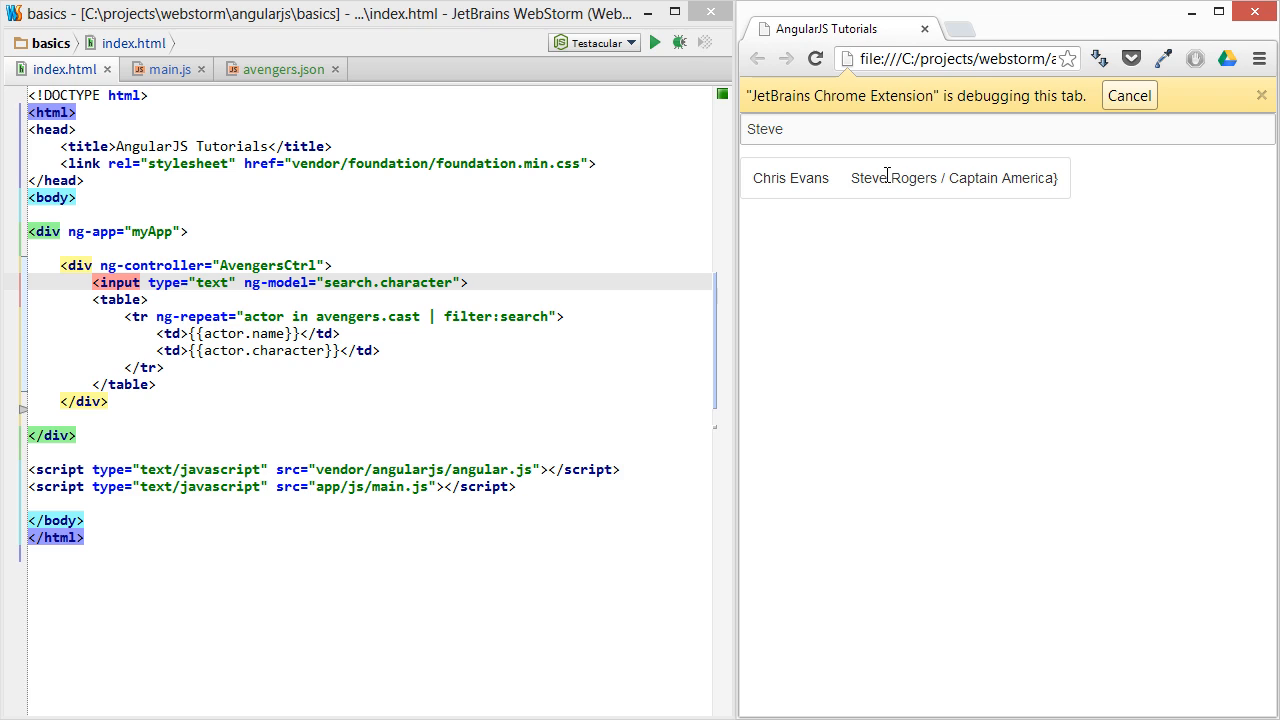
double_click(764, 128)
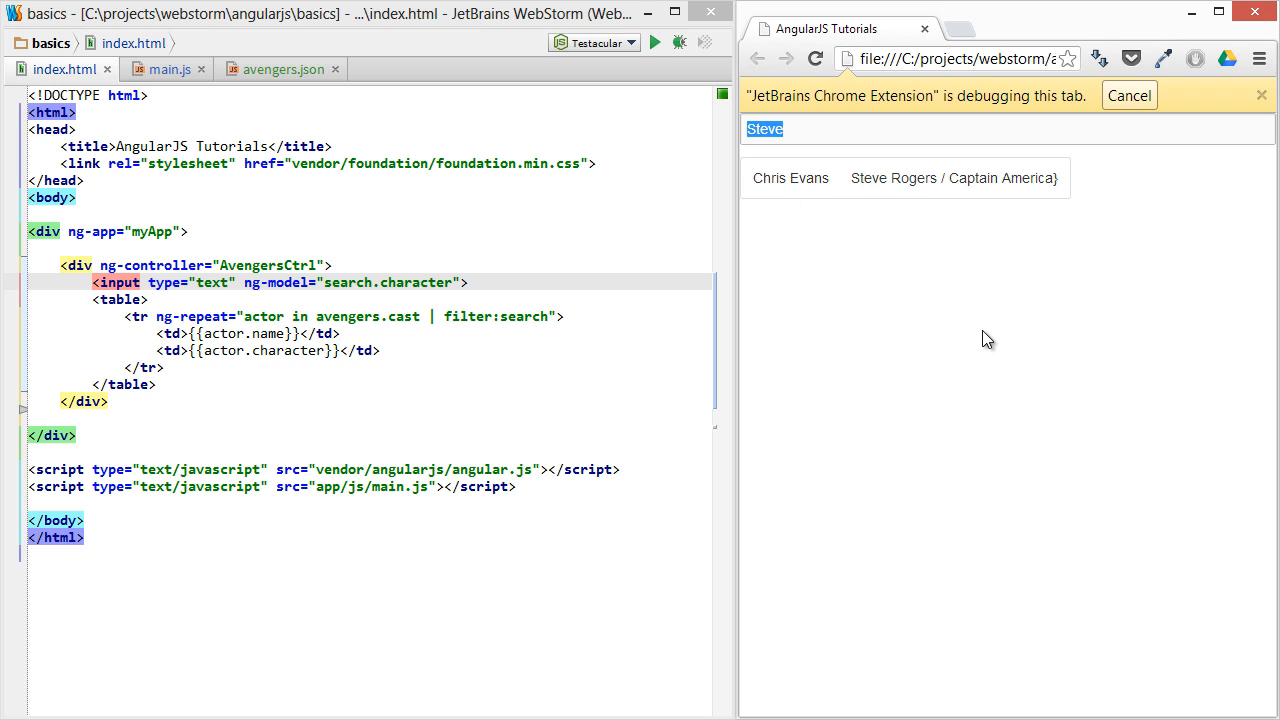
type("Chris")
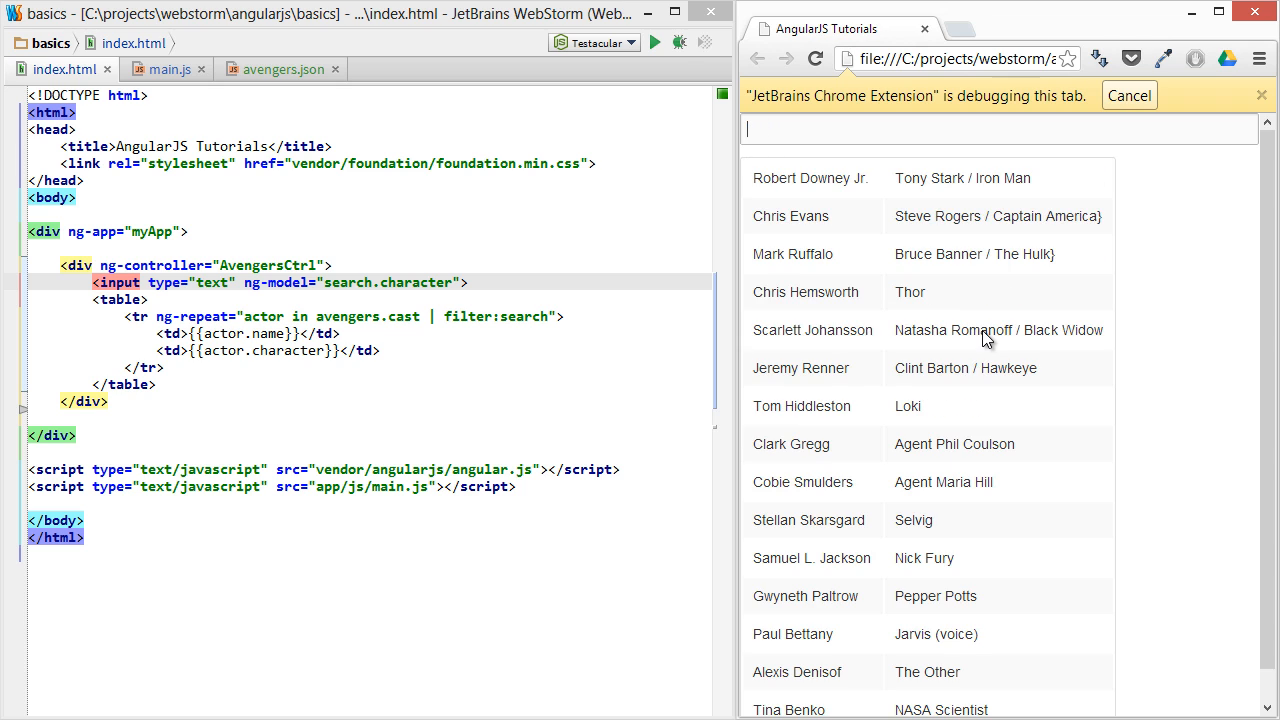
Bind the input to search.$ so searches match any field, testing Chris and Steve in Chrome
double_click(416, 282)
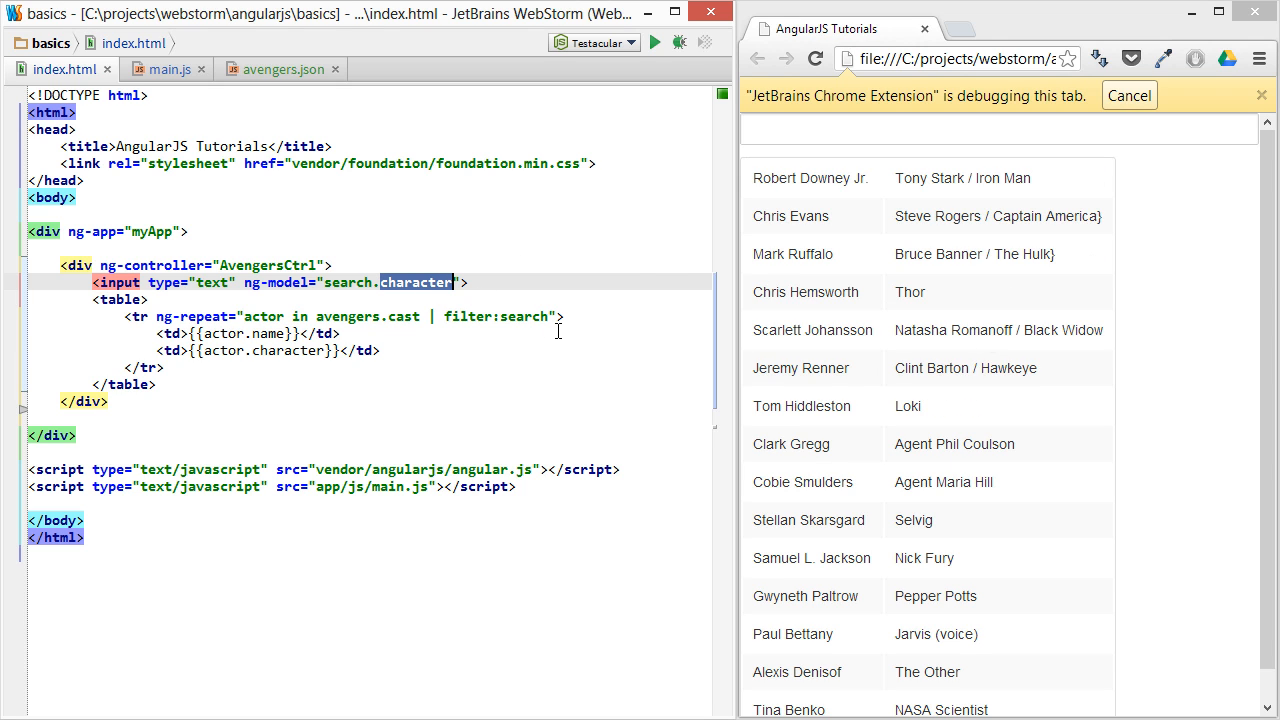
type("$")
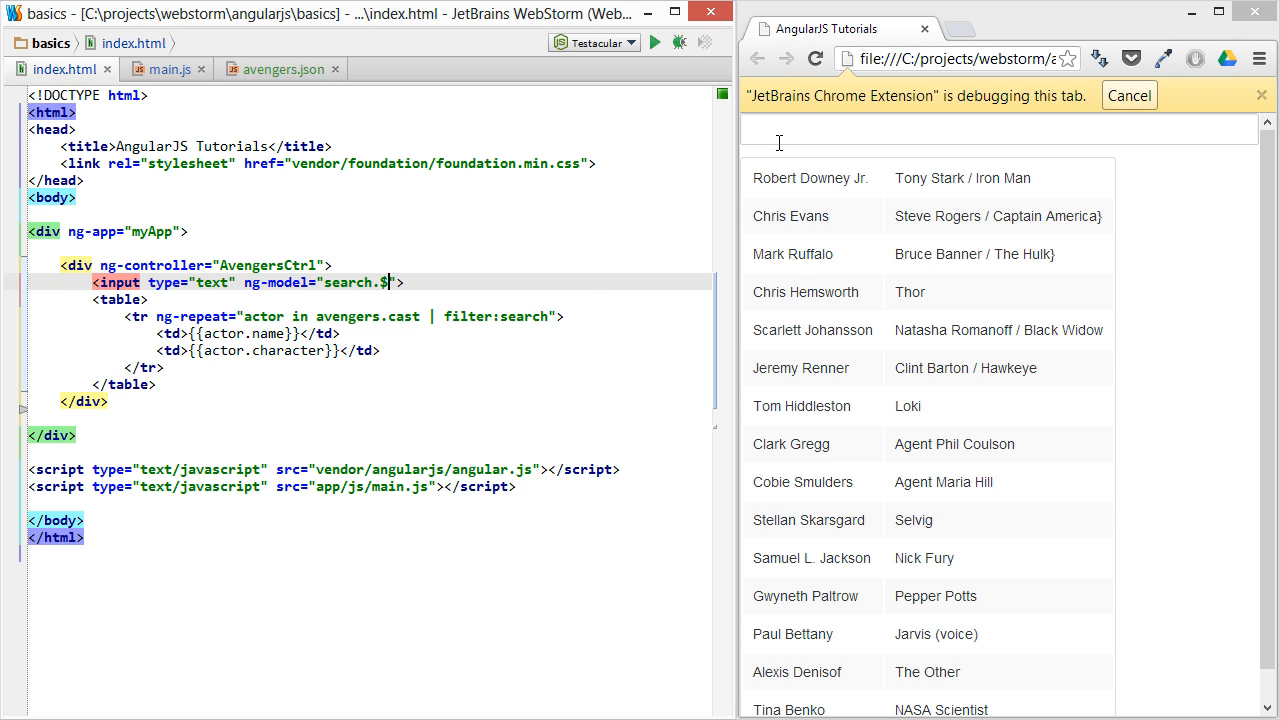
type("Chris")
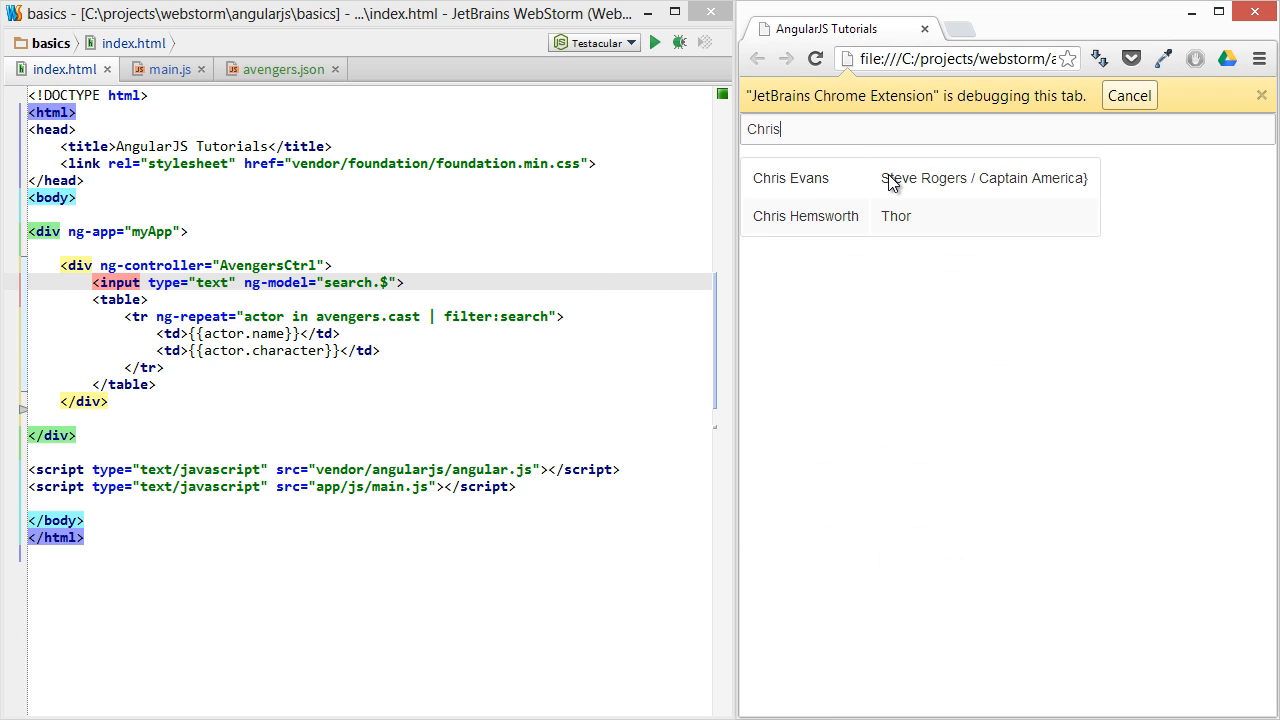
type("Steve")
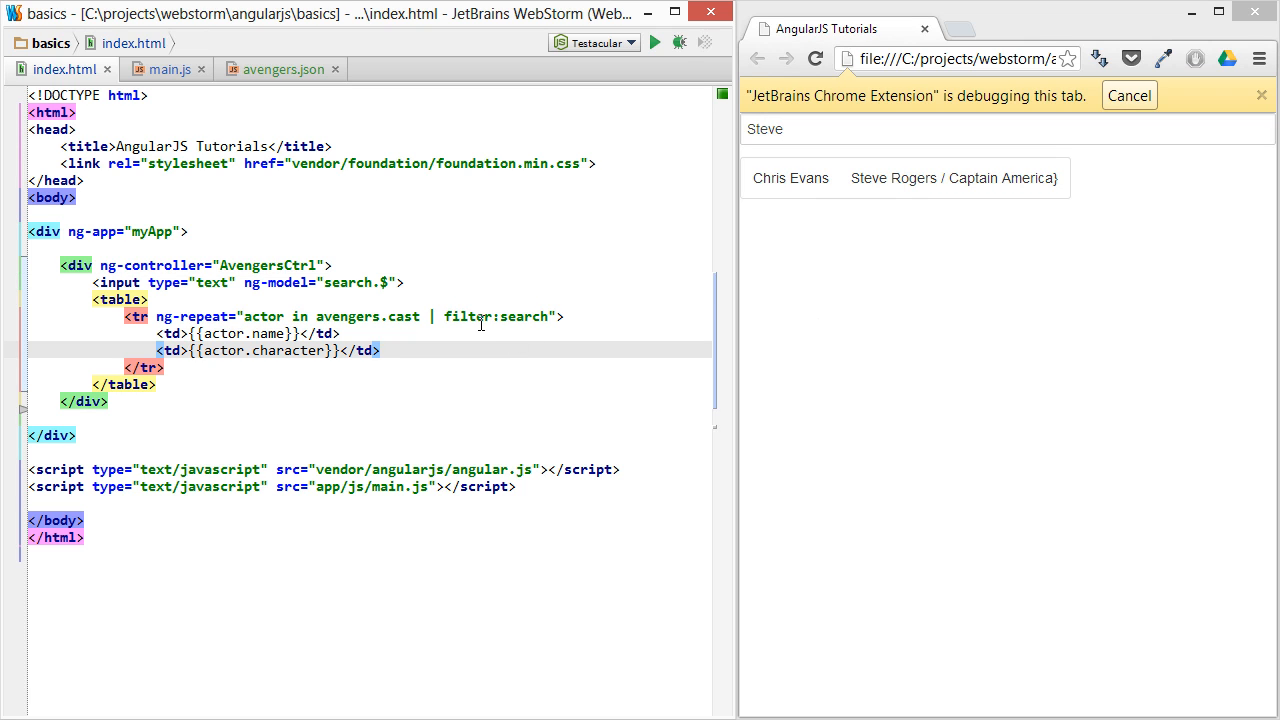
double_click(468, 316)
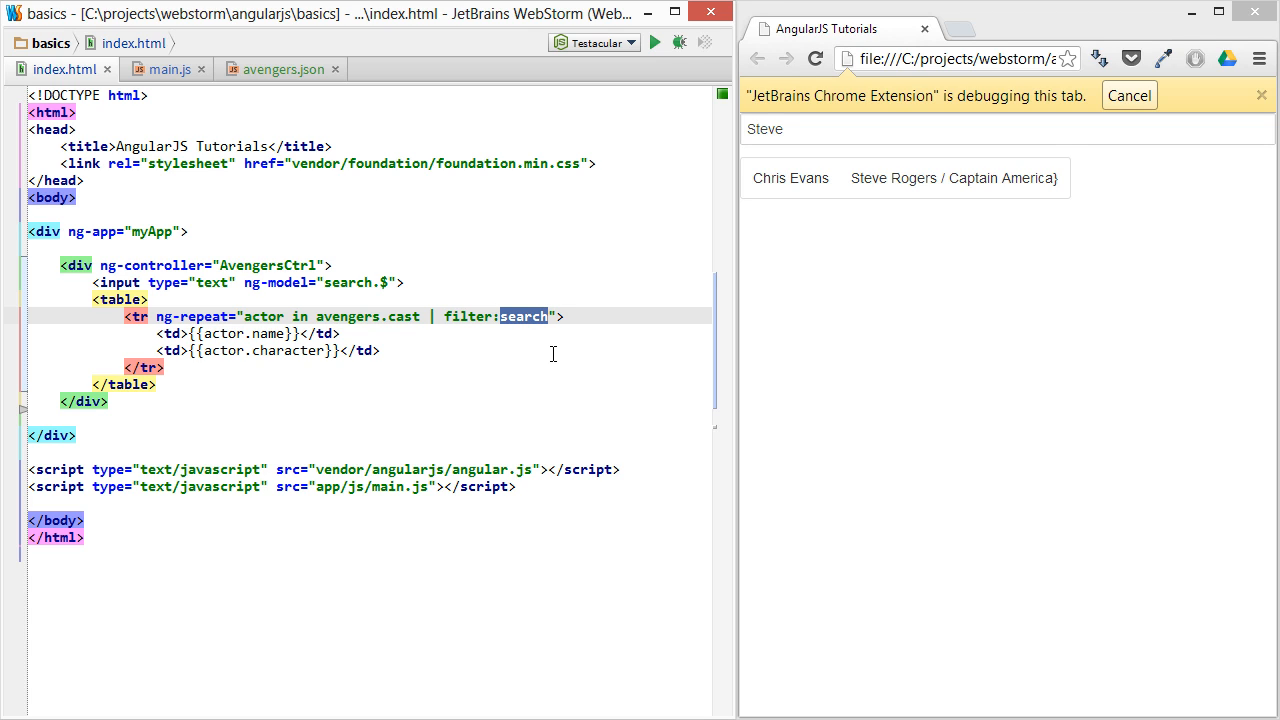
mouse_move(548, 338)
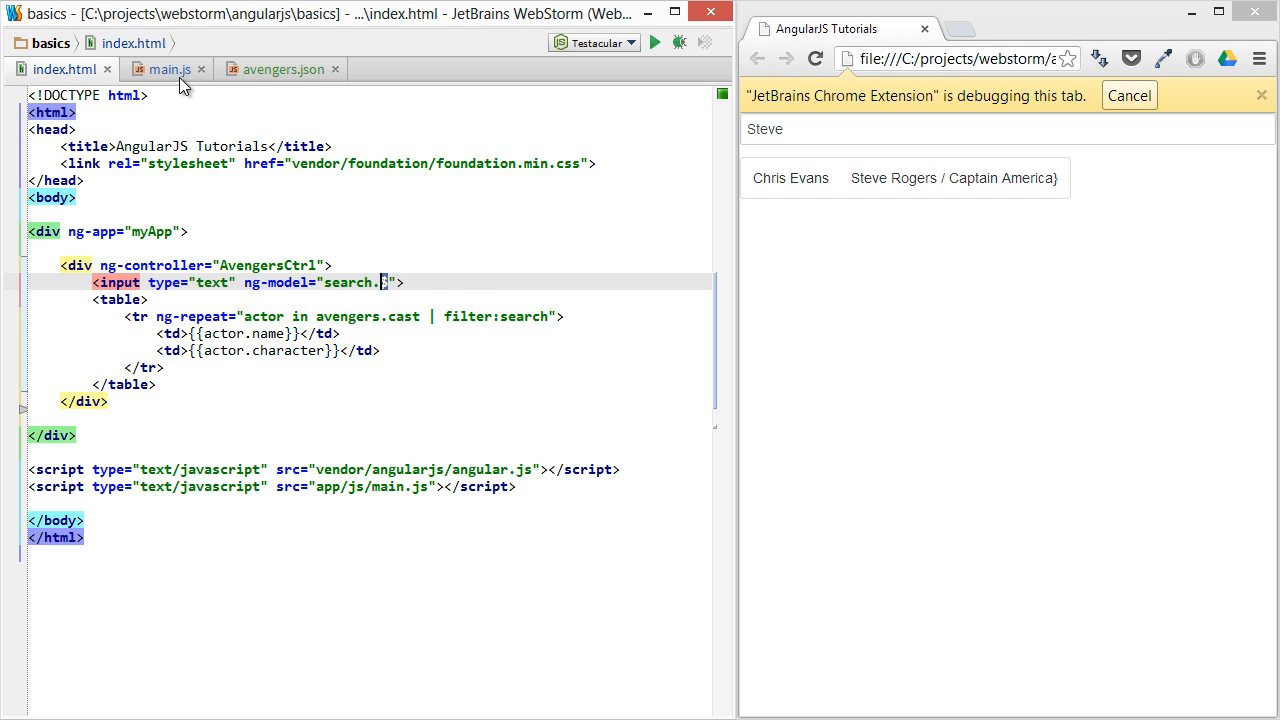
left_click(164, 68)
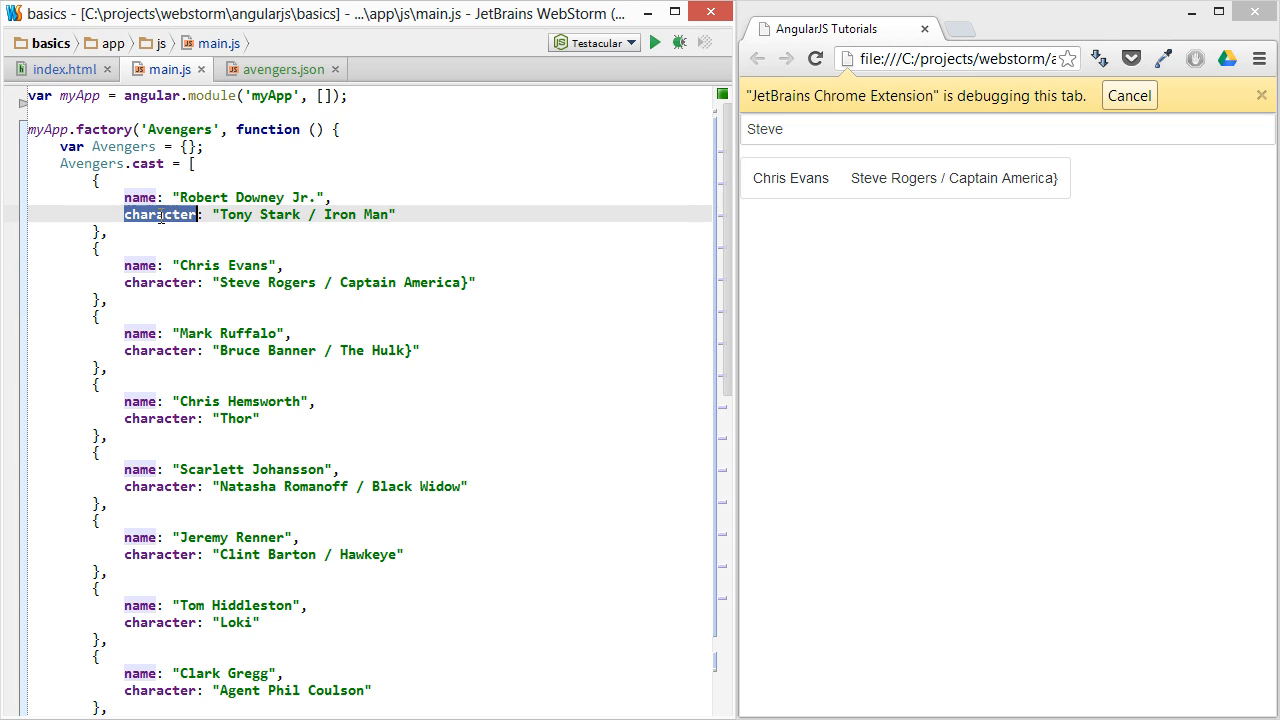
left_click(62, 68)
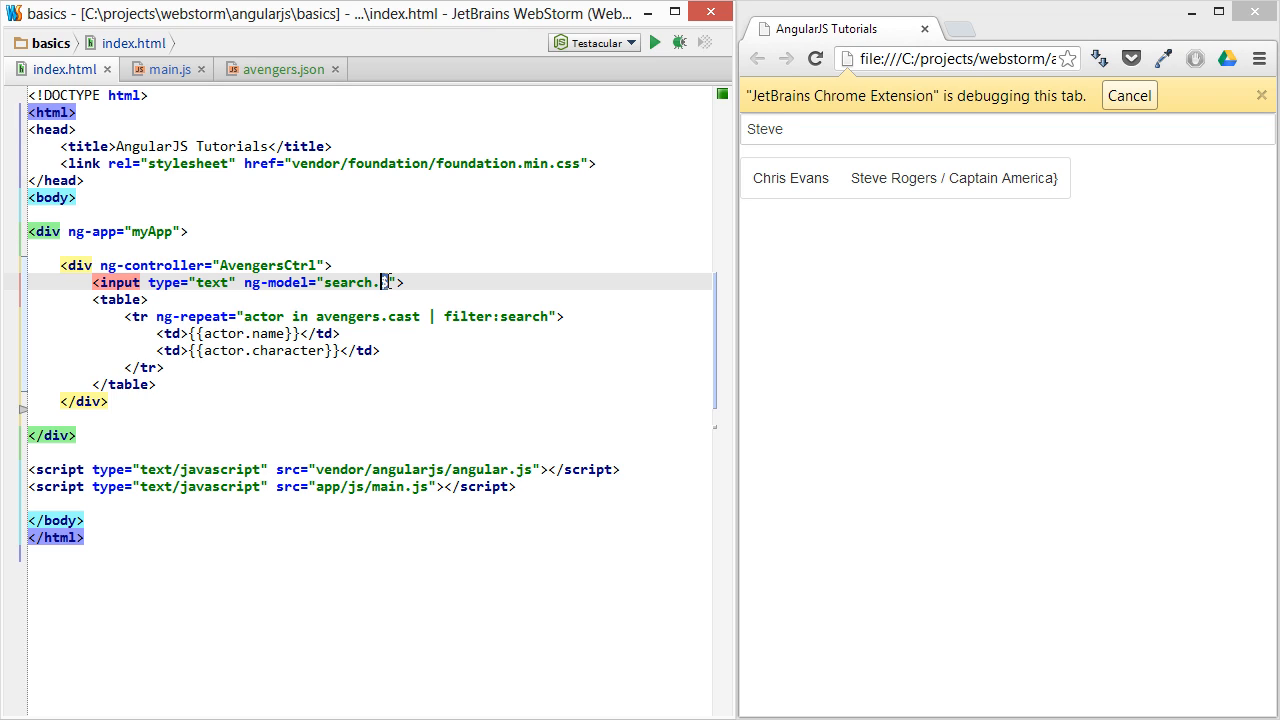
left_click(164, 68)
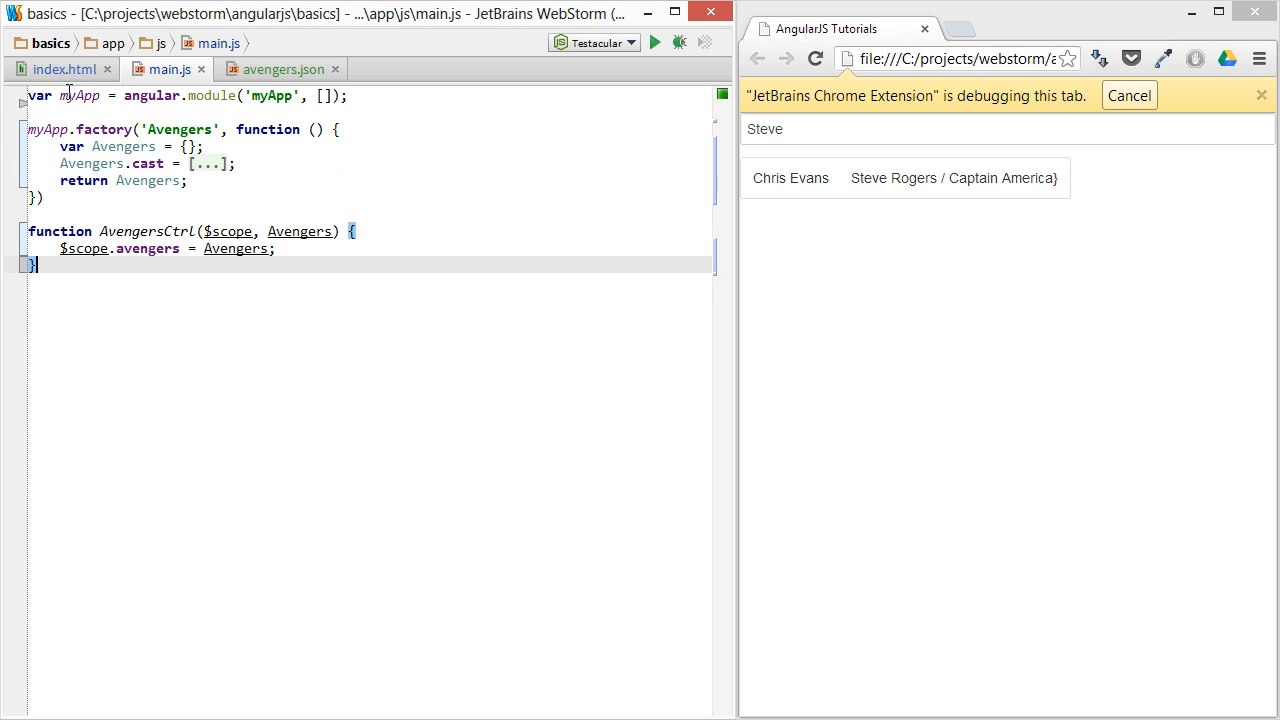
left_click(58, 68)
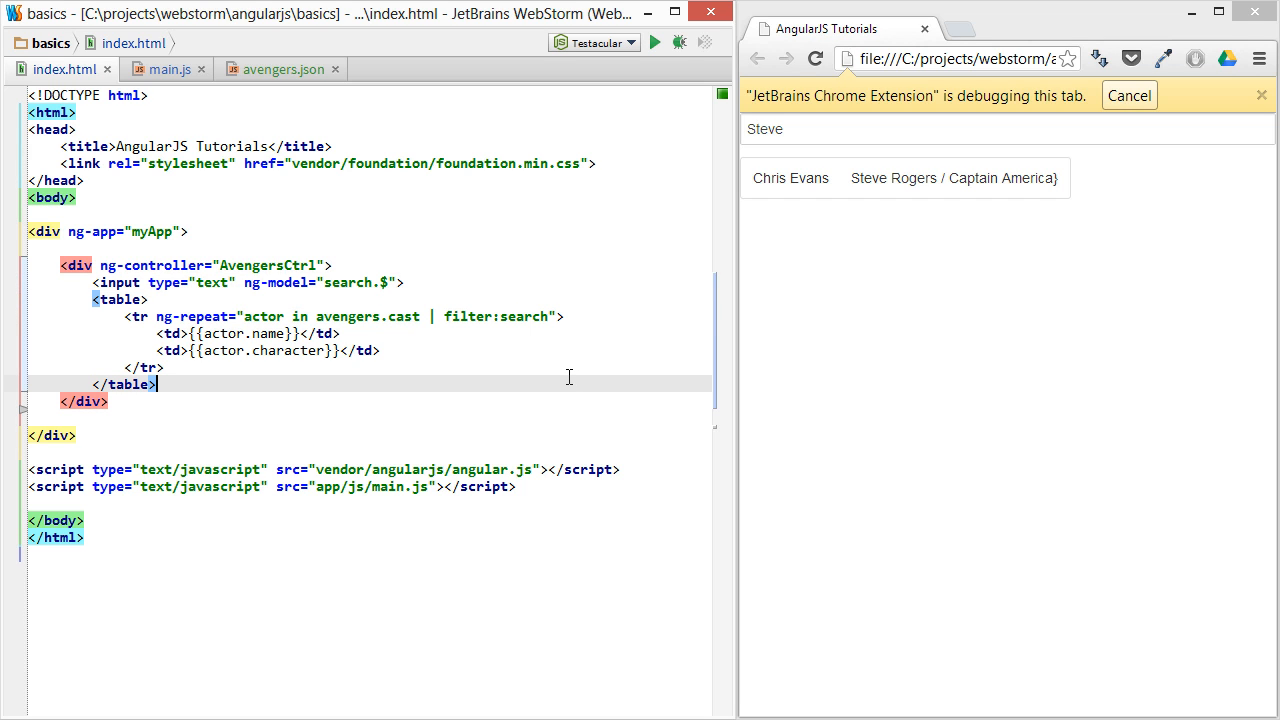
mouse_move(574, 396)
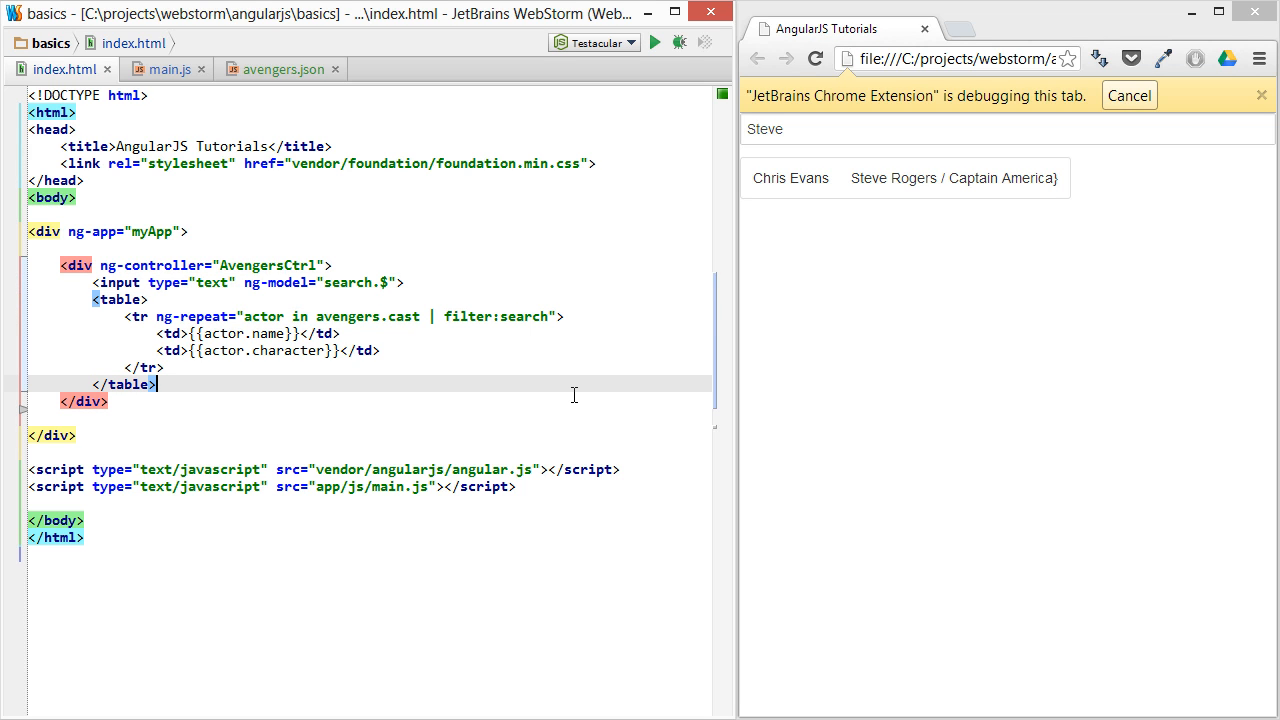